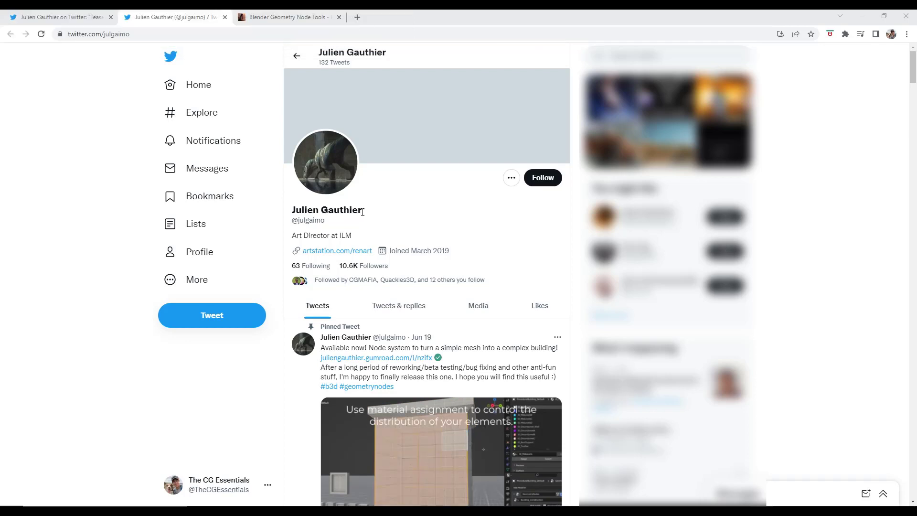
mouse_move(475, 199)
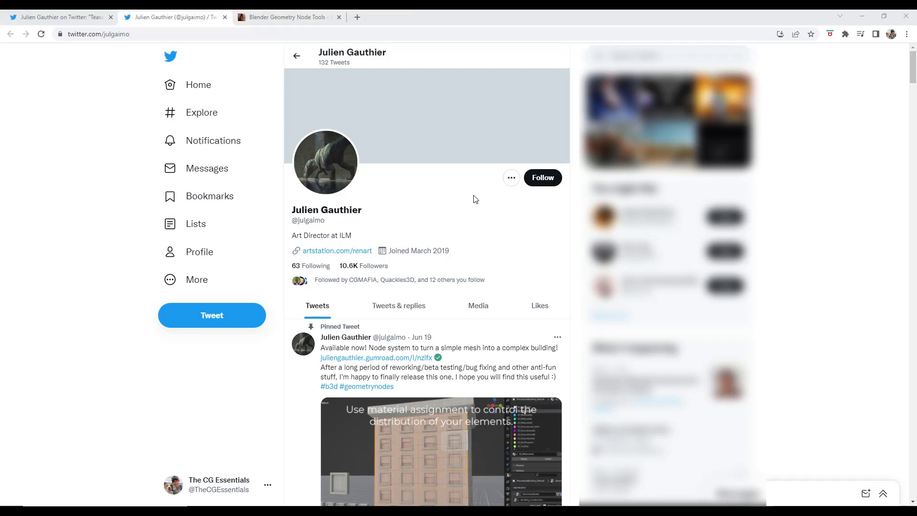
- Scroll the Gumroad product page and page through the tool's documentation viewer
scroll("down", 3)
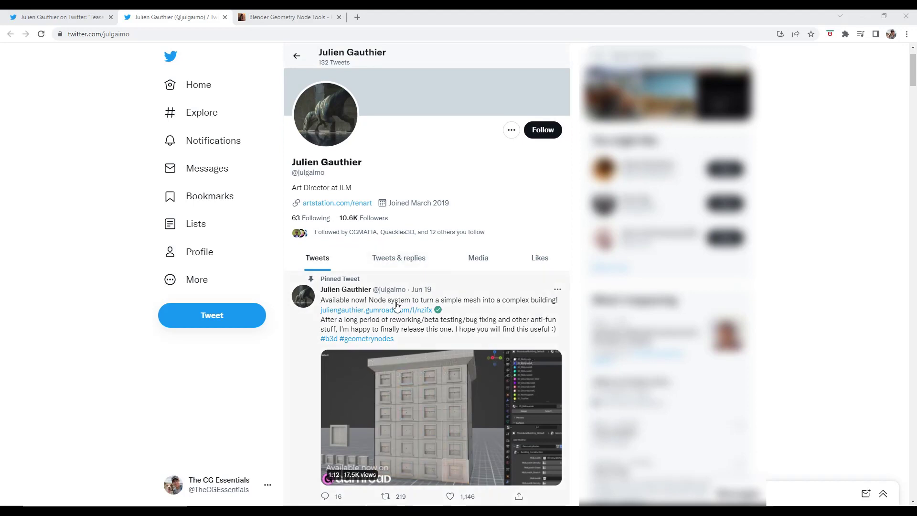
scroll("down", 3)
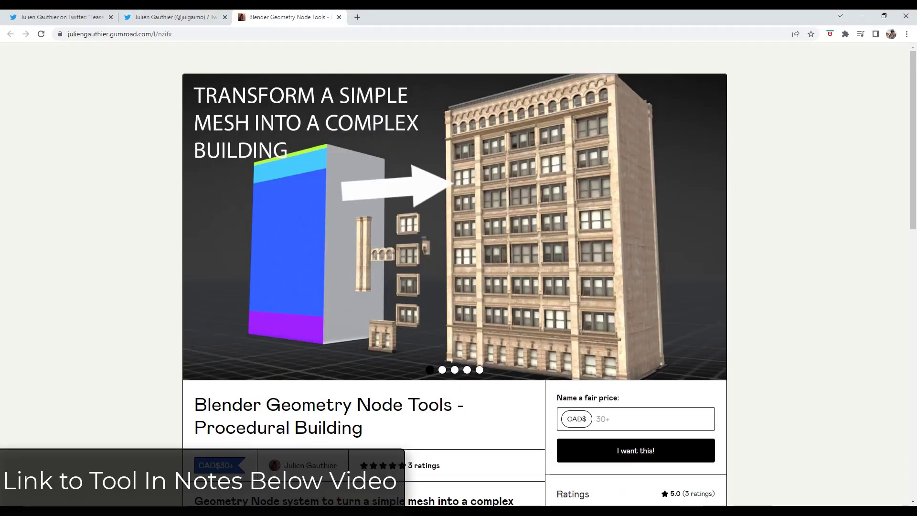
scroll("down", 3)
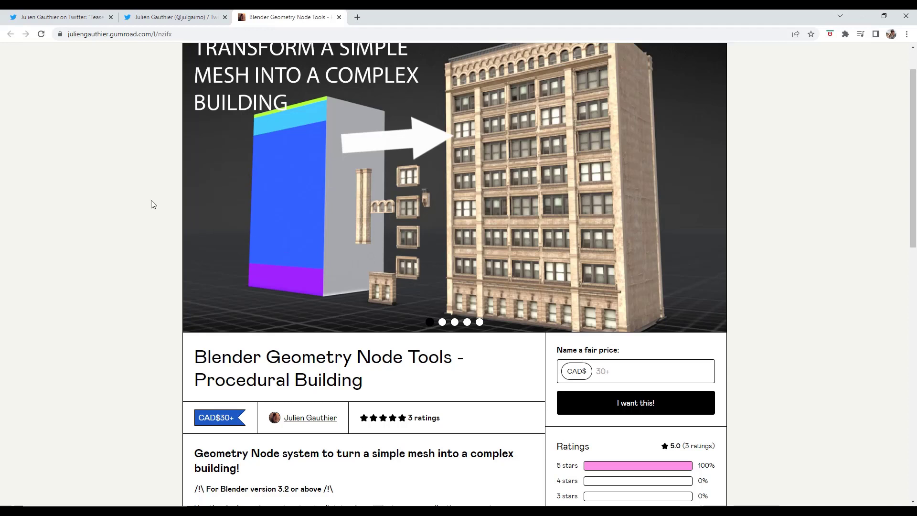
mouse_move(329, 209)
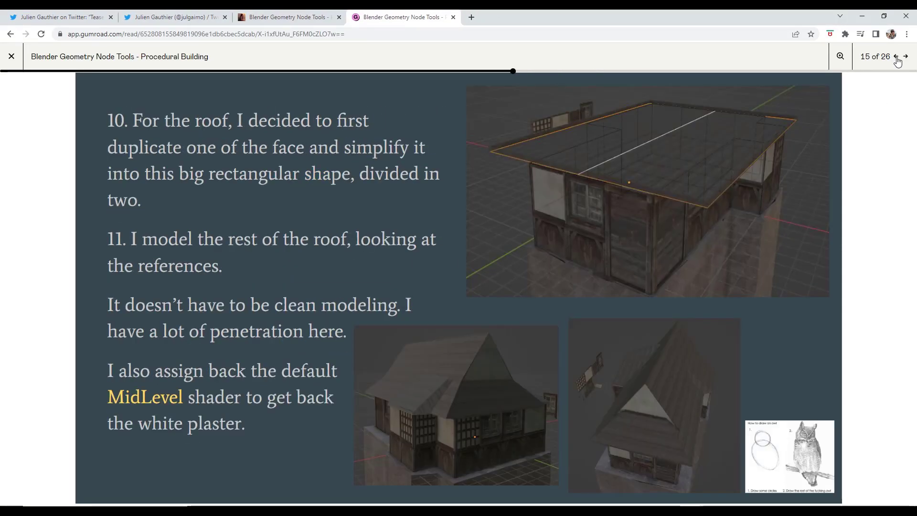
left_click(896, 56)
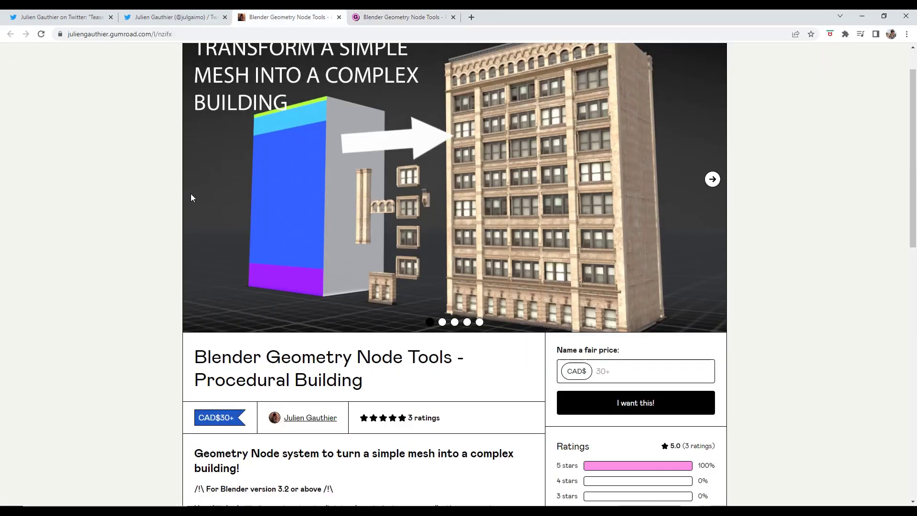
mouse_move(188, 200)
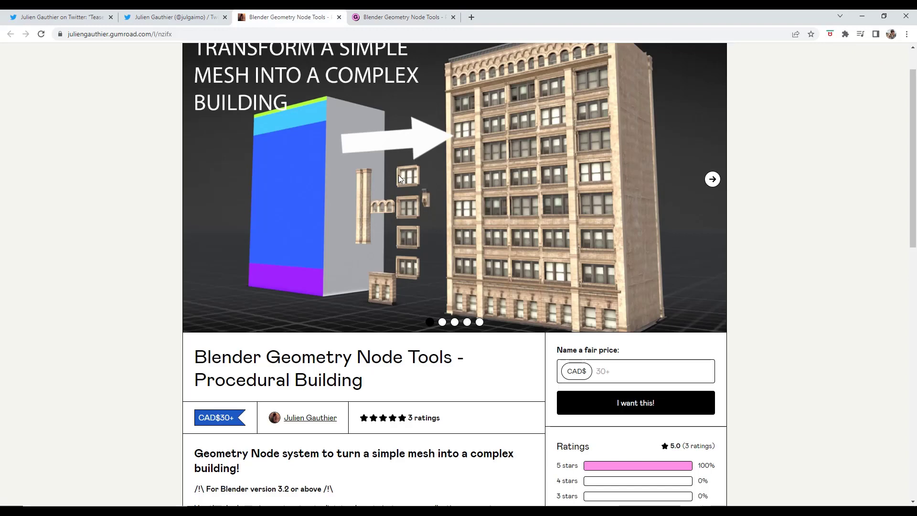
- Review the product page down to its full feature list and credits
scroll("down", 3)
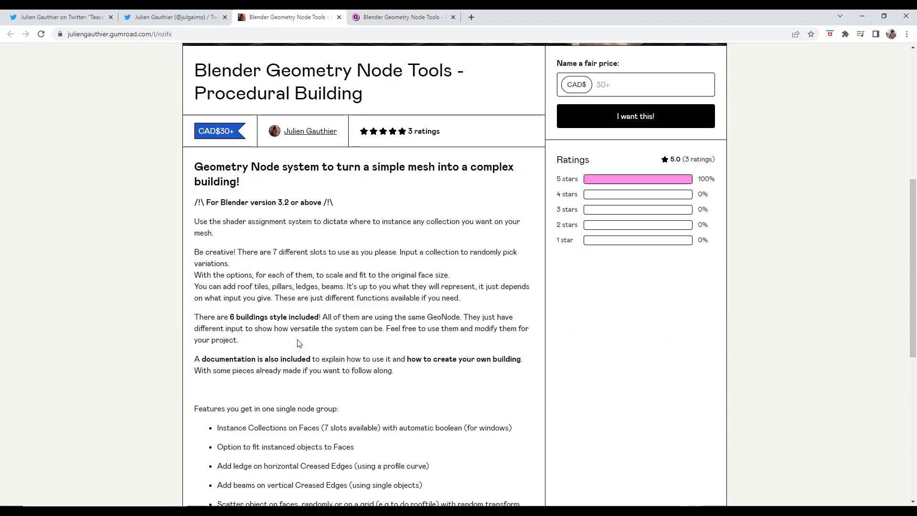
scroll("down", 3)
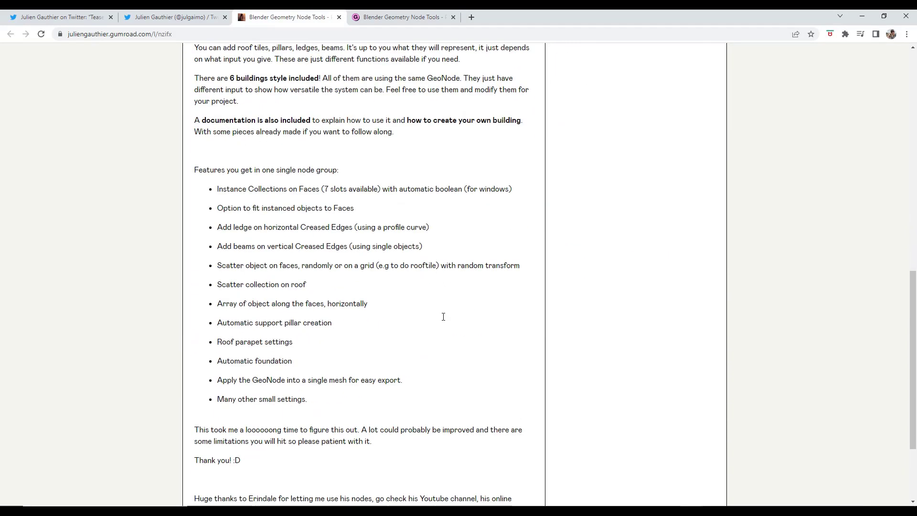
scroll("down", 3)
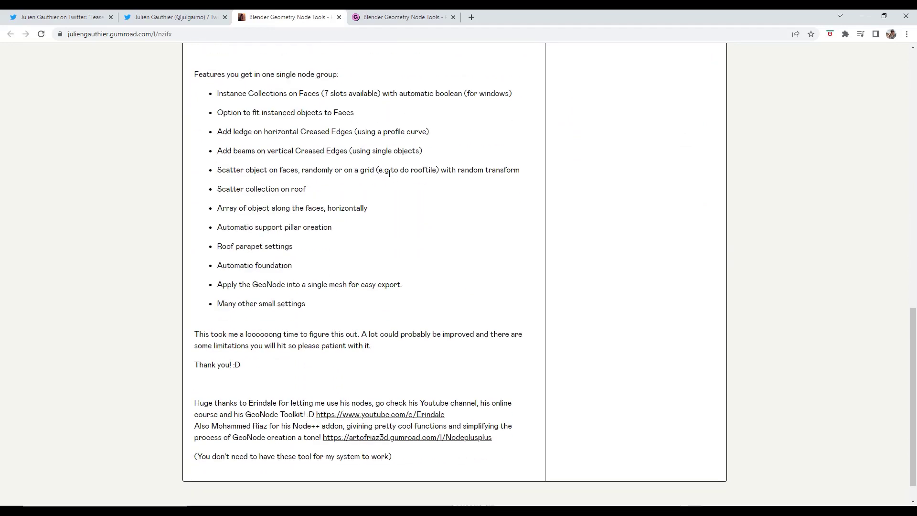
mouse_move(368, 191)
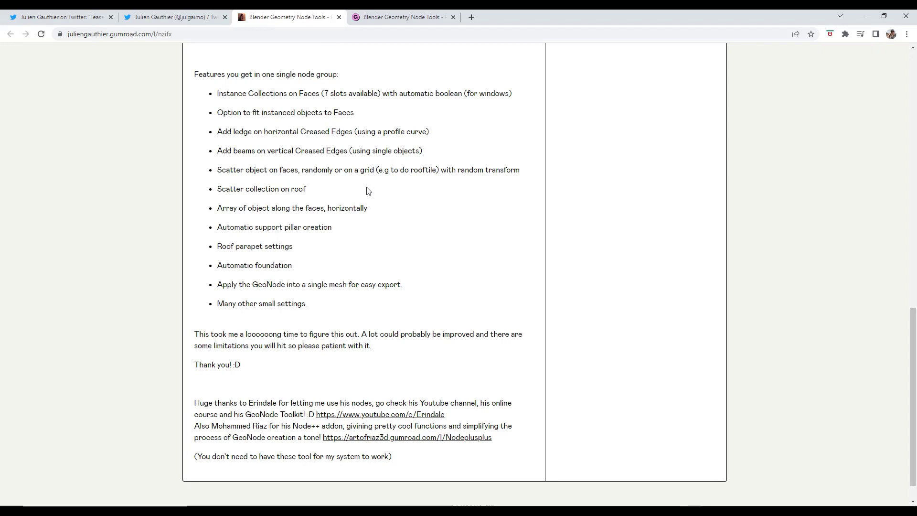
mouse_move(540, 18)
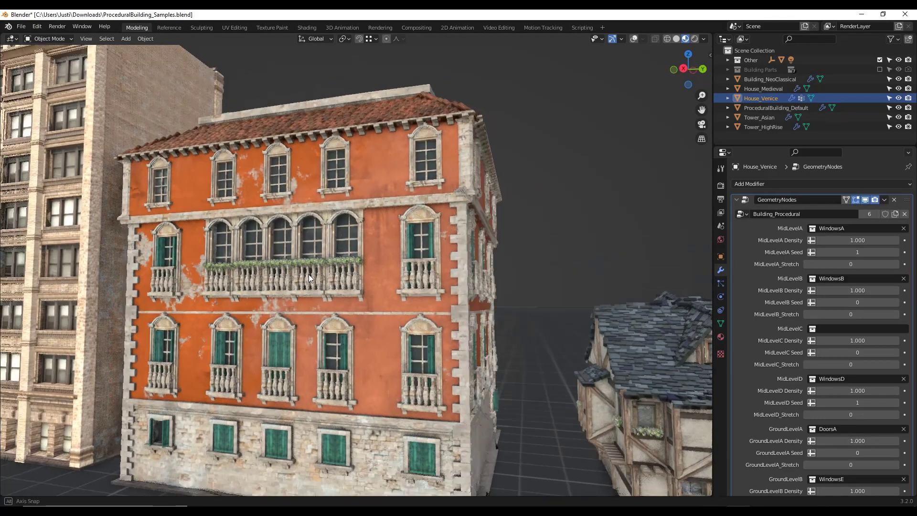
left_click_drag(310, 278, 386, 275)
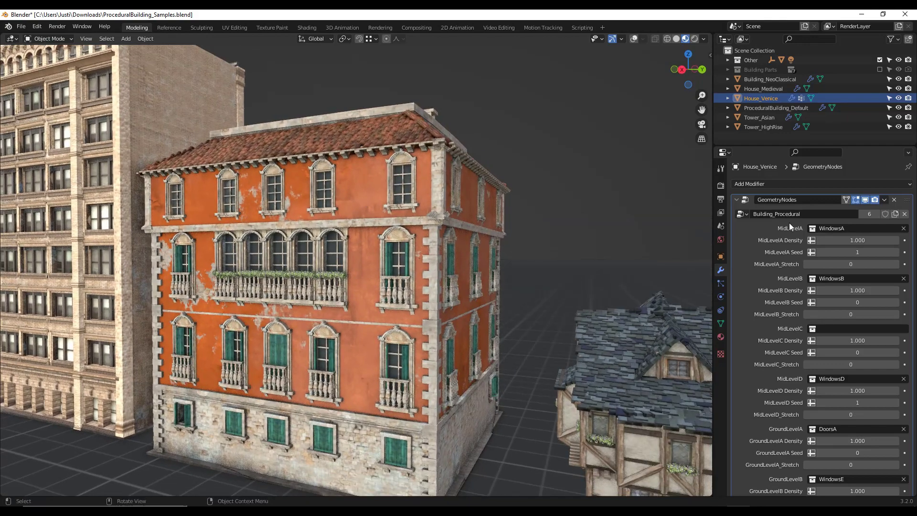
left_click(865, 200)
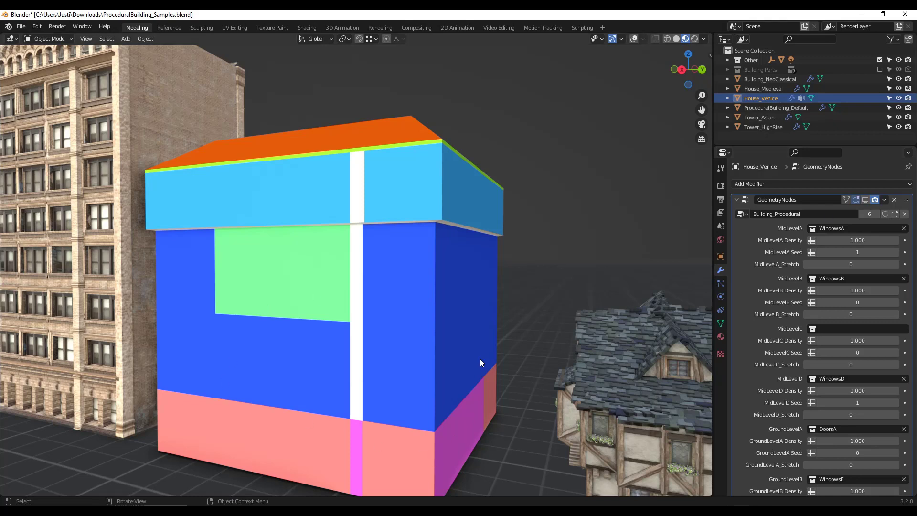
mouse_move(342, 256)
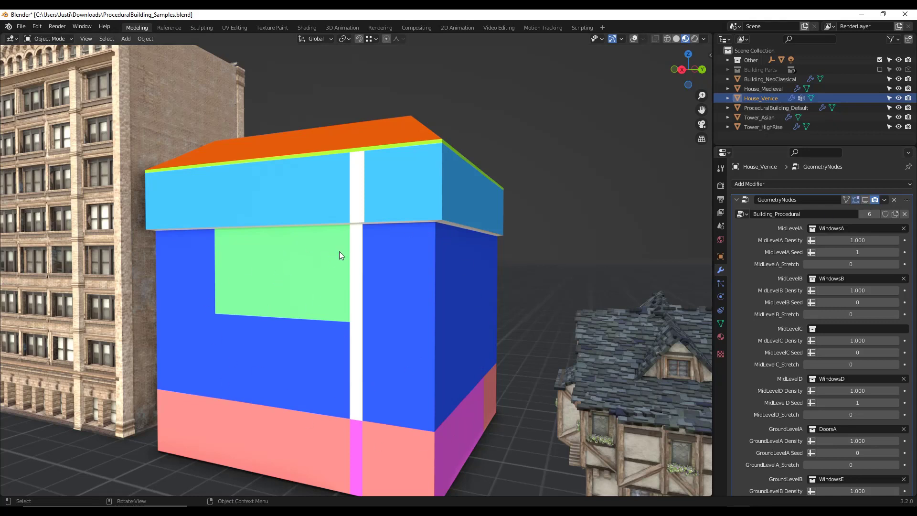
left_click(721, 336)
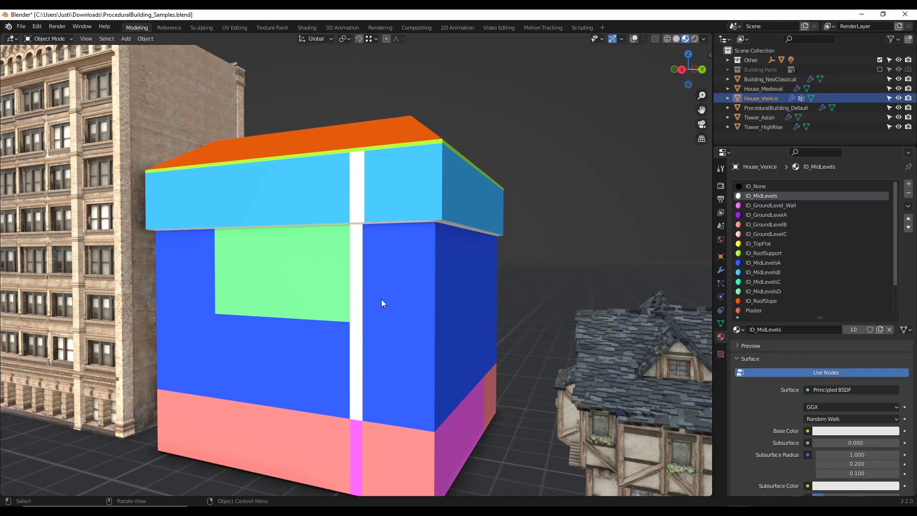
left_click_drag(380, 303, 360, 311)
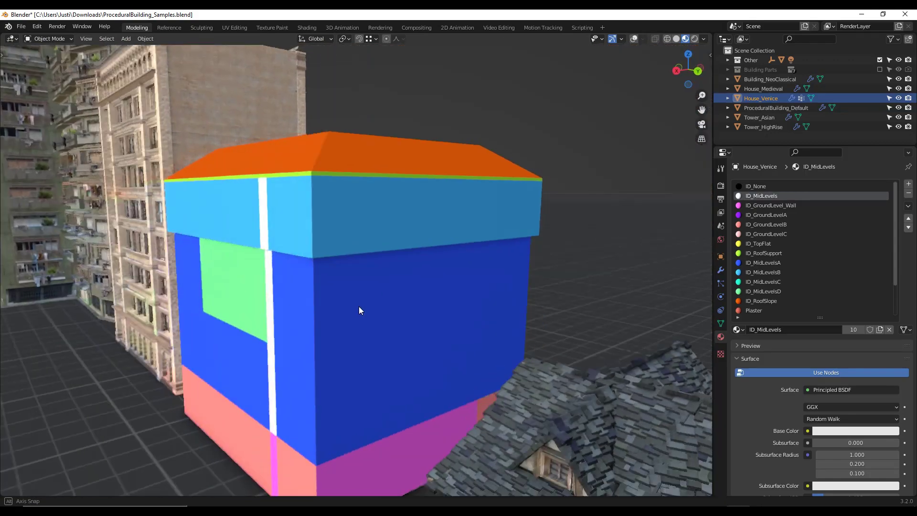
left_click(721, 270)
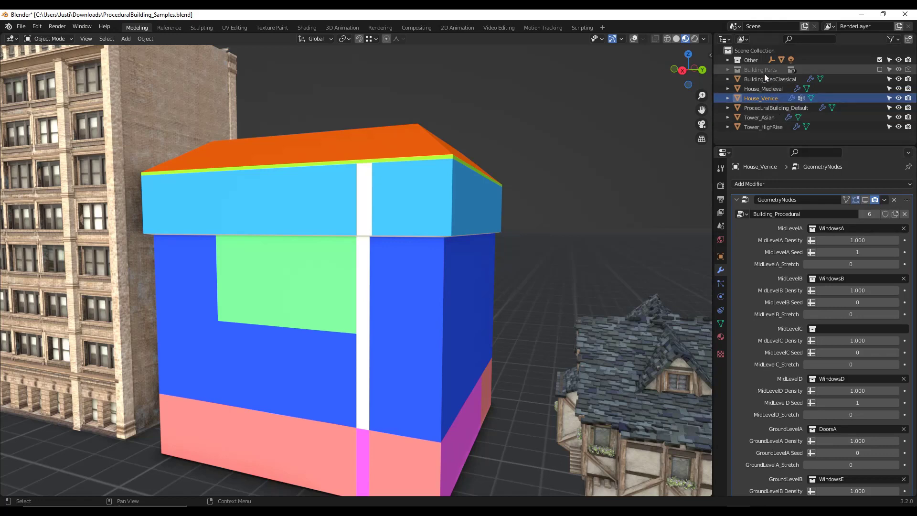
mouse_move(866, 200)
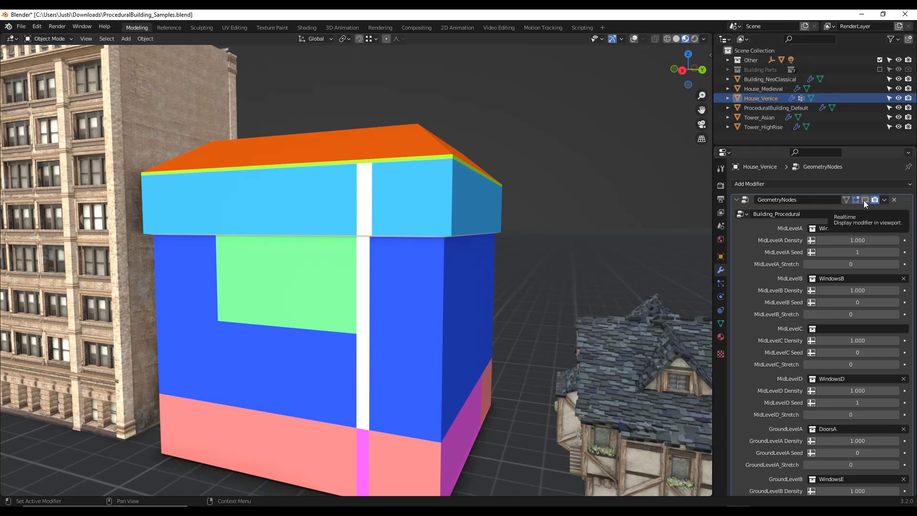
left_click(866, 199)
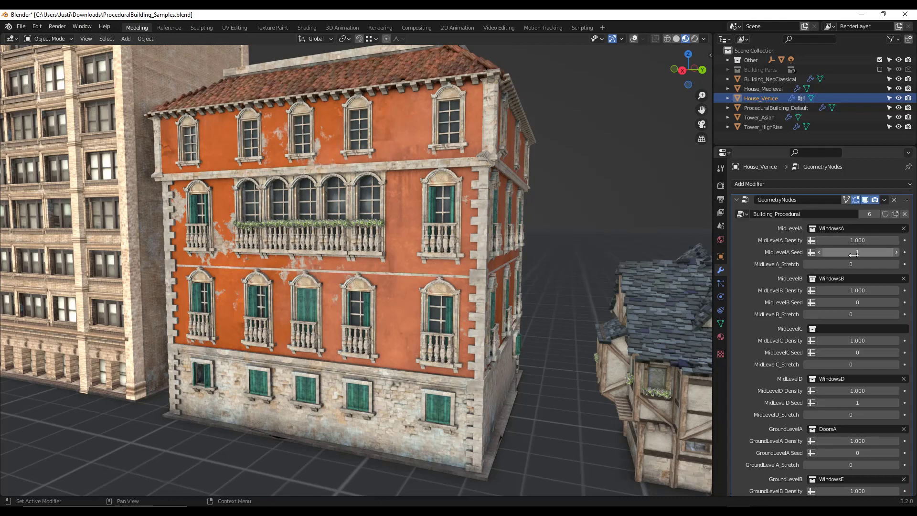
- Reshuffle the Venice house windows via new MidLevelA and MidLevelD seeds
left_click_drag(854, 252, 871, 252)
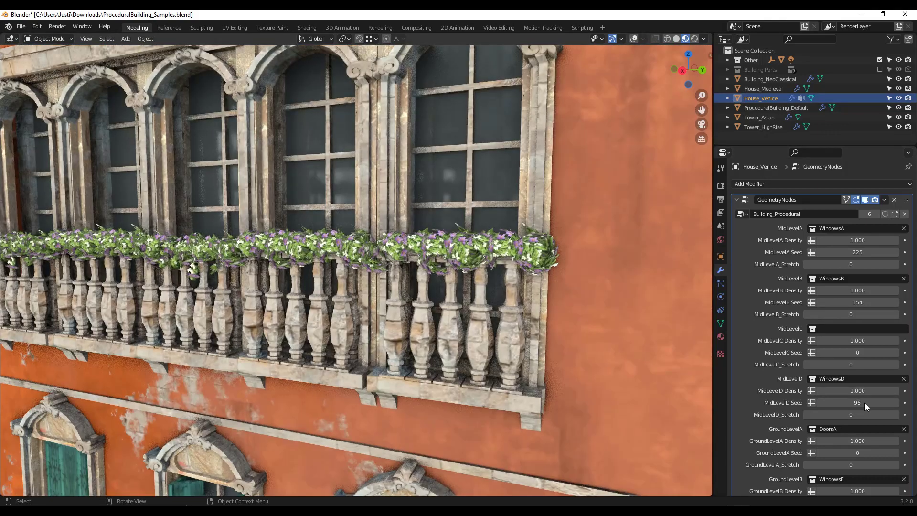
left_click_drag(878, 403, 843, 402)
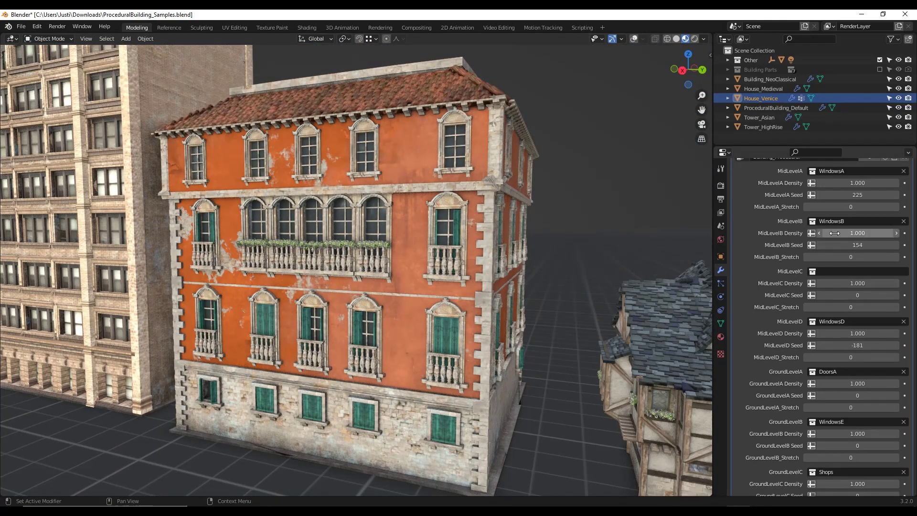
- Lower the MidLevelB window density to 0.250
left_click_drag(871, 233, 848, 233)
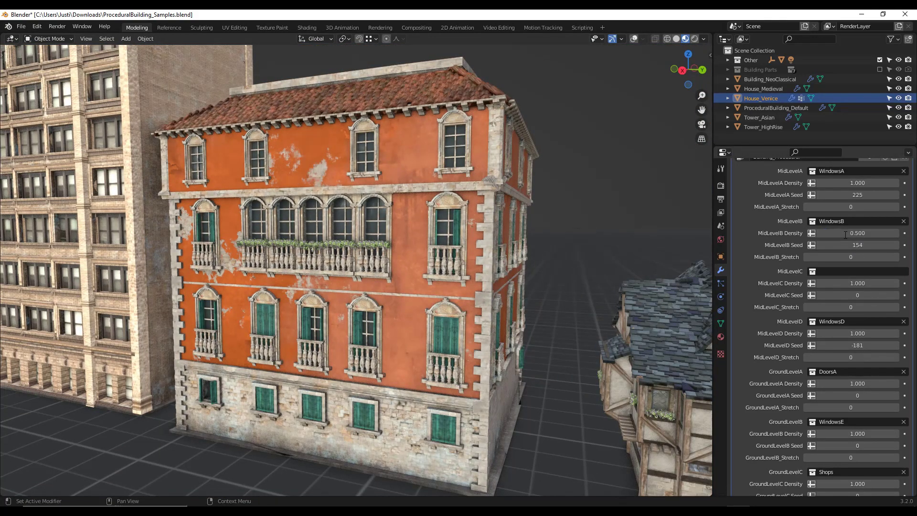
double_click(858, 233)
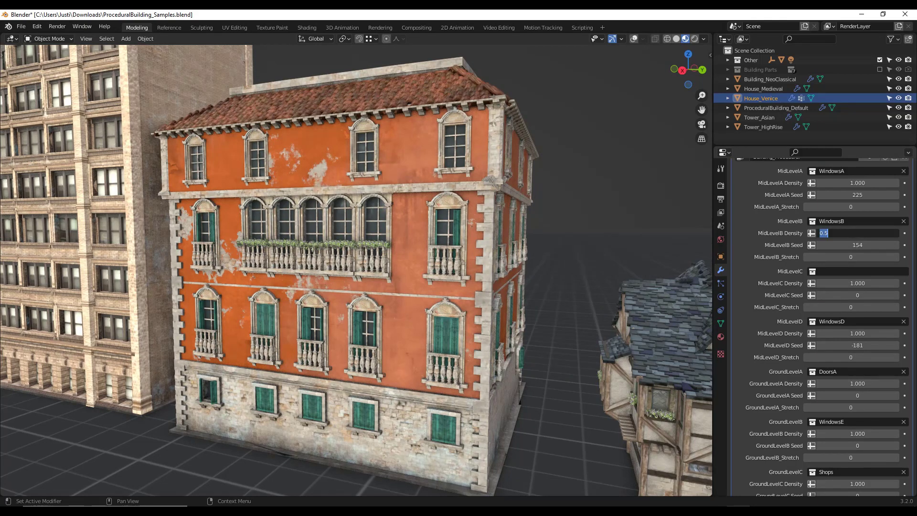
type("0.250")
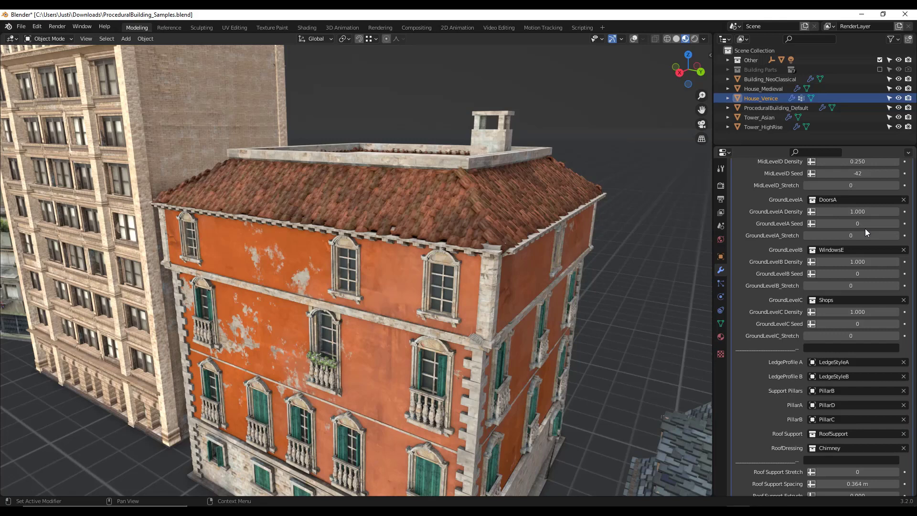
- Zoom in on the roof edge and upper windows, then select the Asian tower
scroll("down", 3)
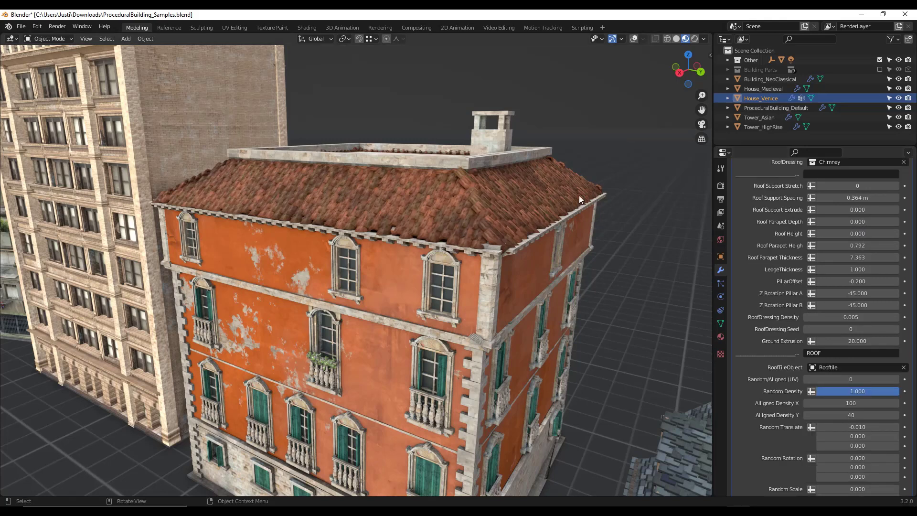
left_click_drag(579, 200, 441, 230)
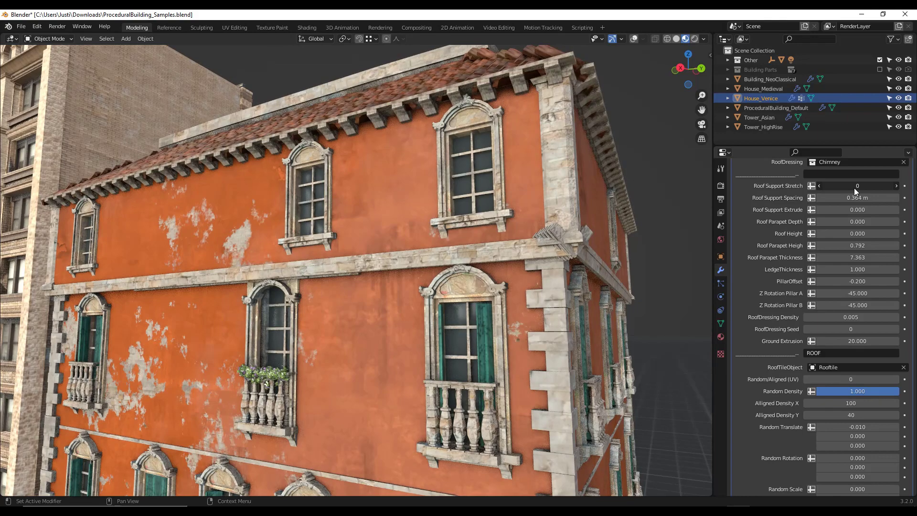
left_click(761, 69)
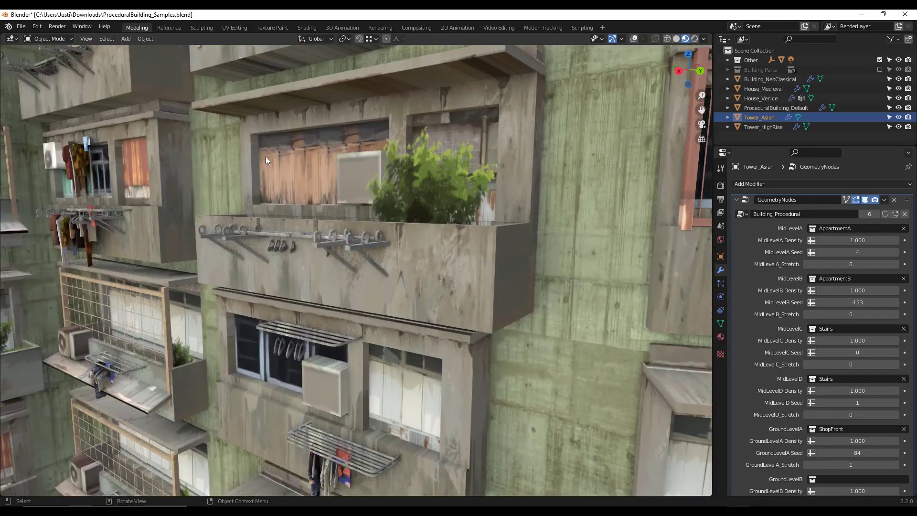
- Reduce the Asian tower's MidLevelA (ApartmentA) density to 0.800
scroll("down", 3)
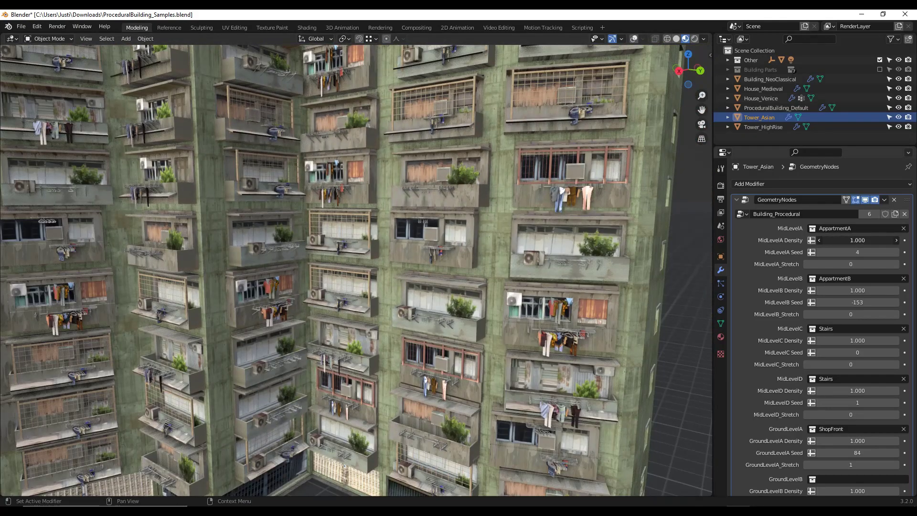
left_click_drag(877, 239, 830, 239)
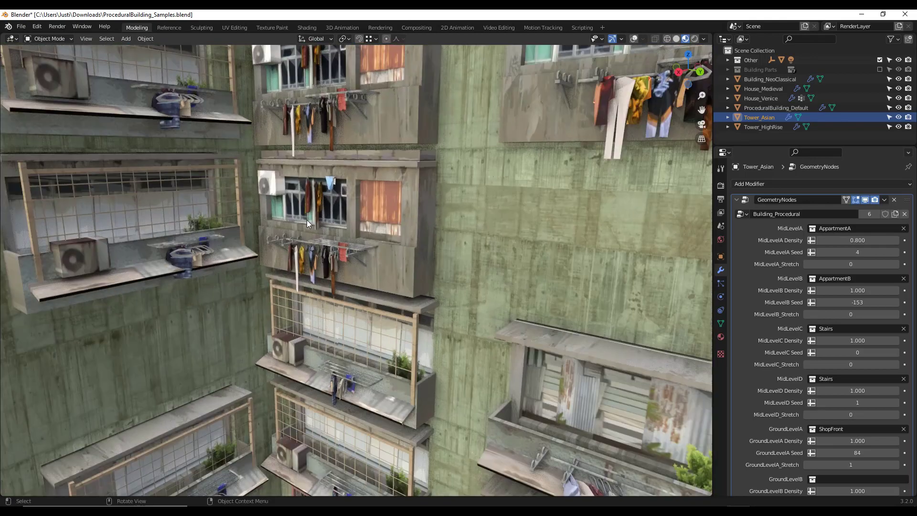
mouse_move(411, 195)
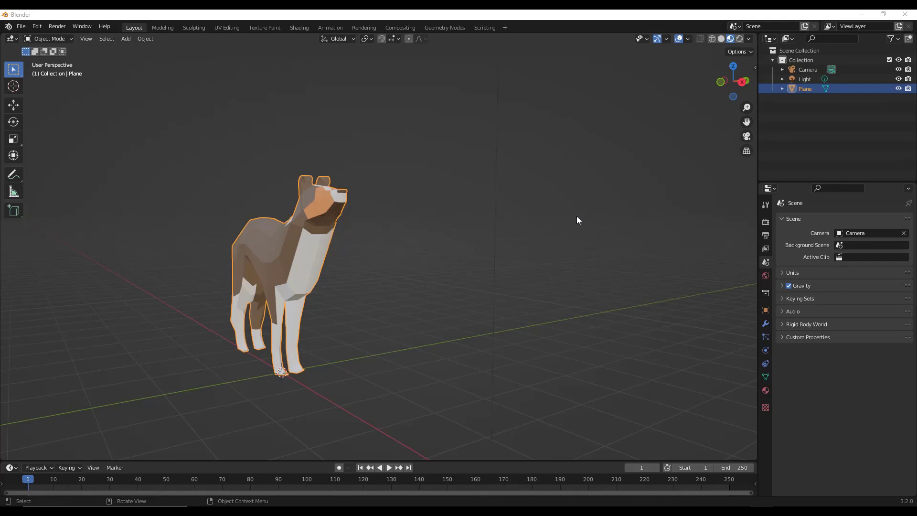
mouse_move(397, 188)
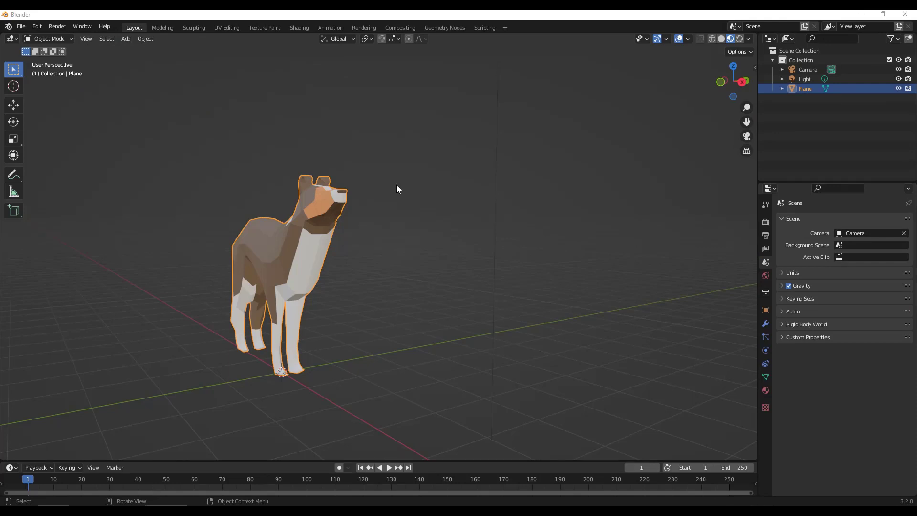
mouse_move(435, 280)
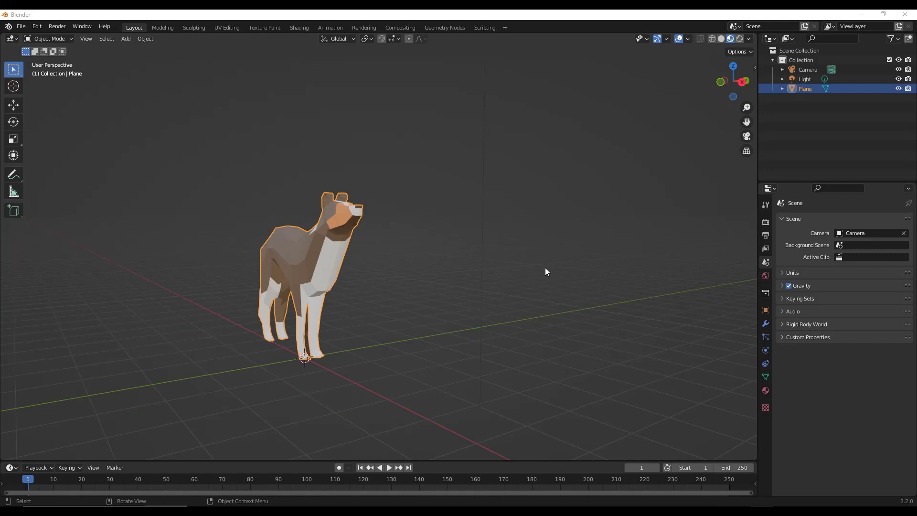
mouse_move(464, 285)
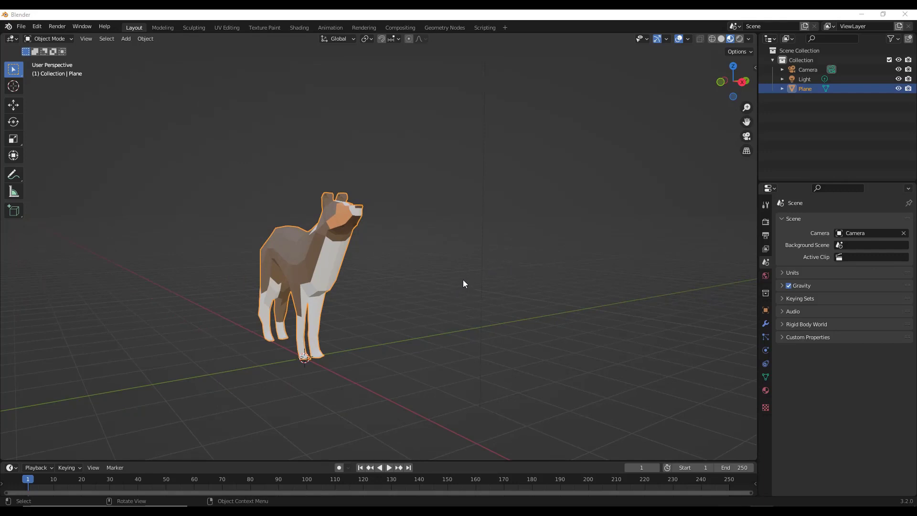
mouse_move(409, 252)
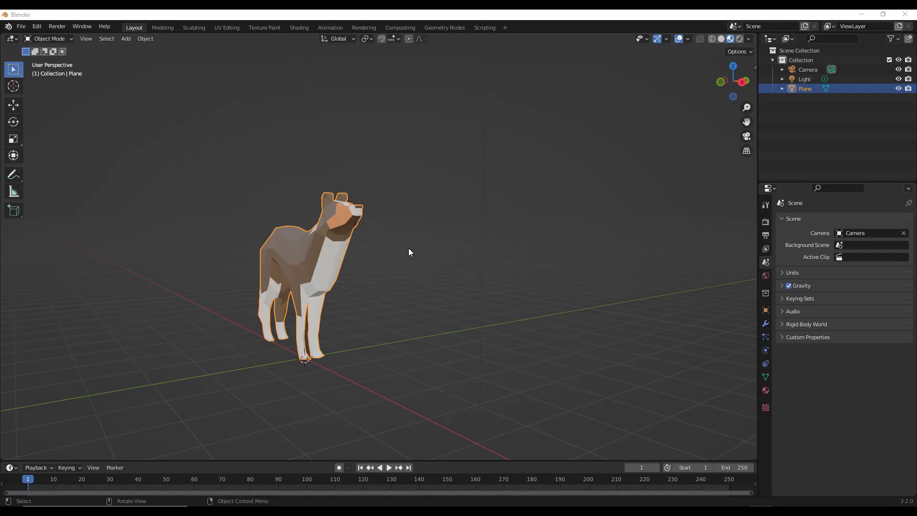
- Bring up the file browser to open the ProceduralBuilding_Start project
left_click(21, 27)
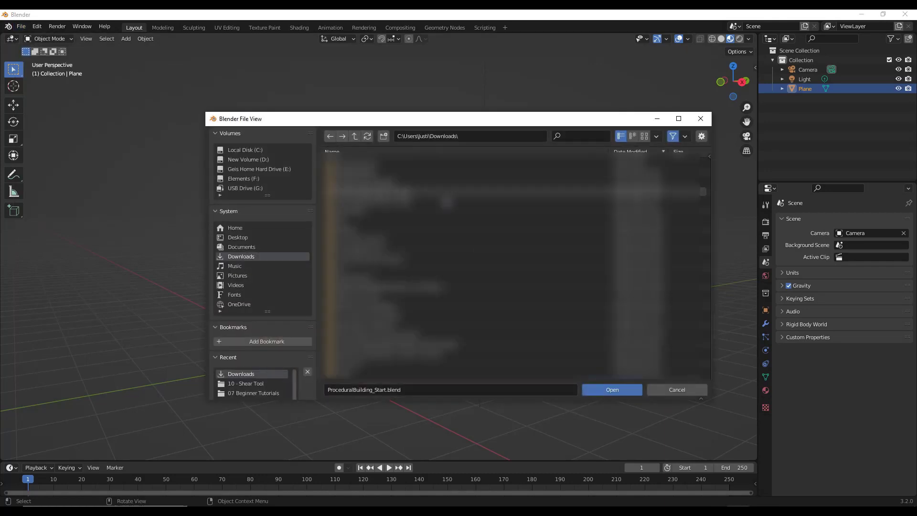
- Load ProceduralBuilding_Start.blend and inspect the grey block's mesh from around the view
left_click(612, 389)
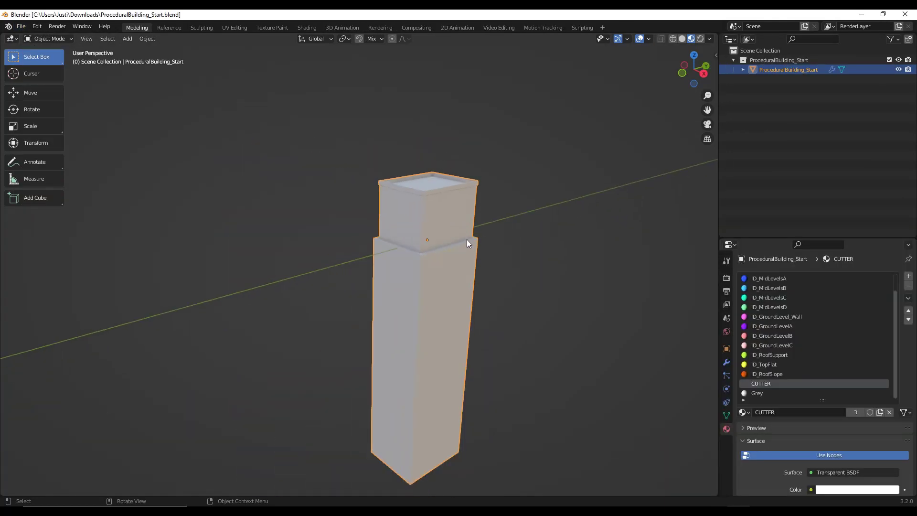
mouse_move(491, 301)
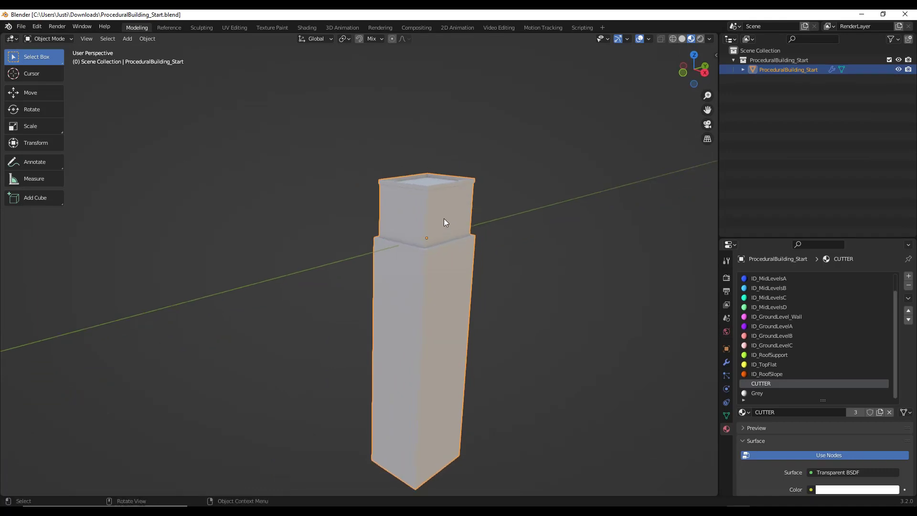
key("Tab")
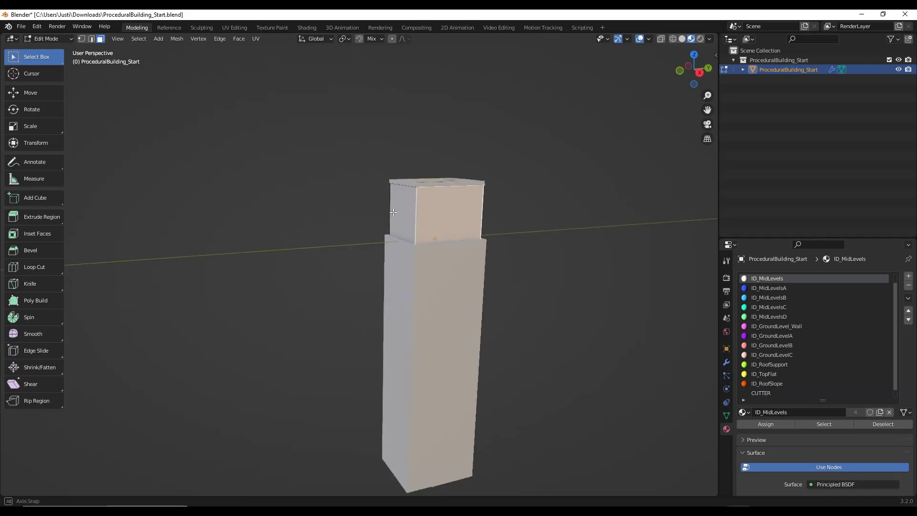
left_click_drag(392, 212, 489, 215)
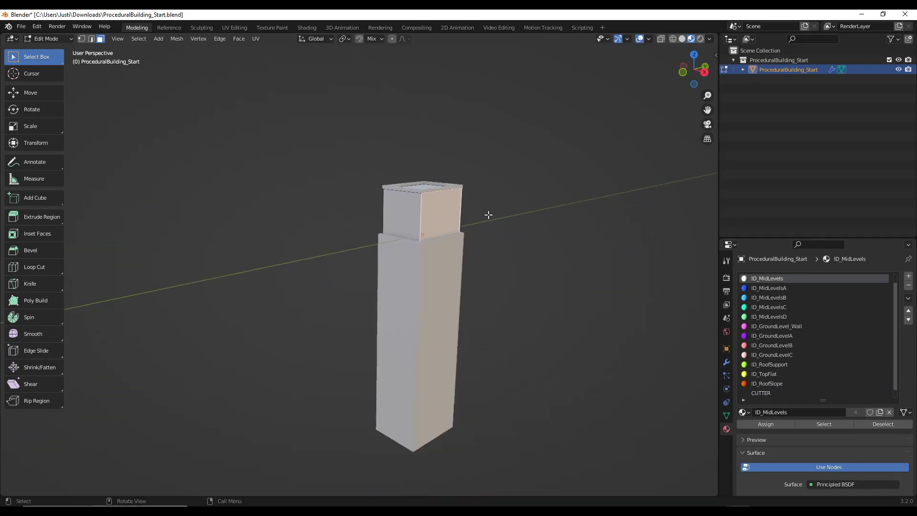
key("Tab")
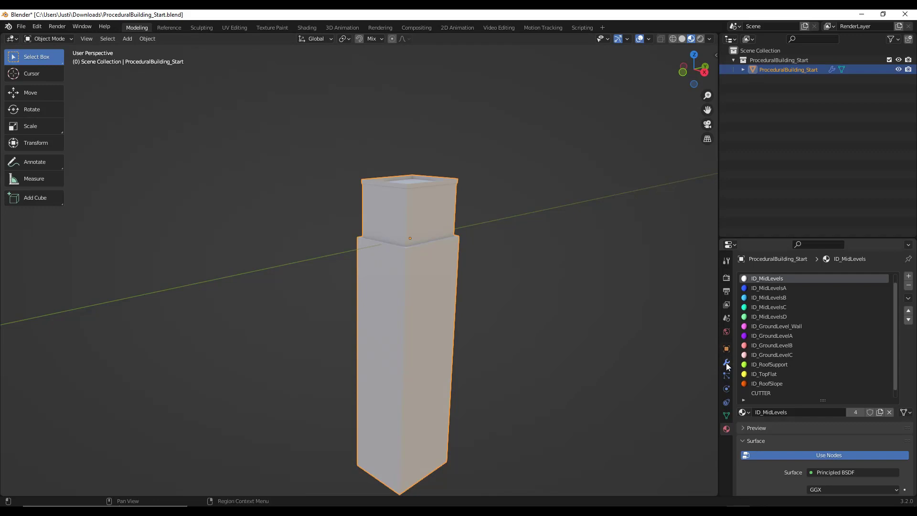
- Reduce the Geometry Nodes Ground Extrusion so the tall block becomes a short box
left_click(726, 361)
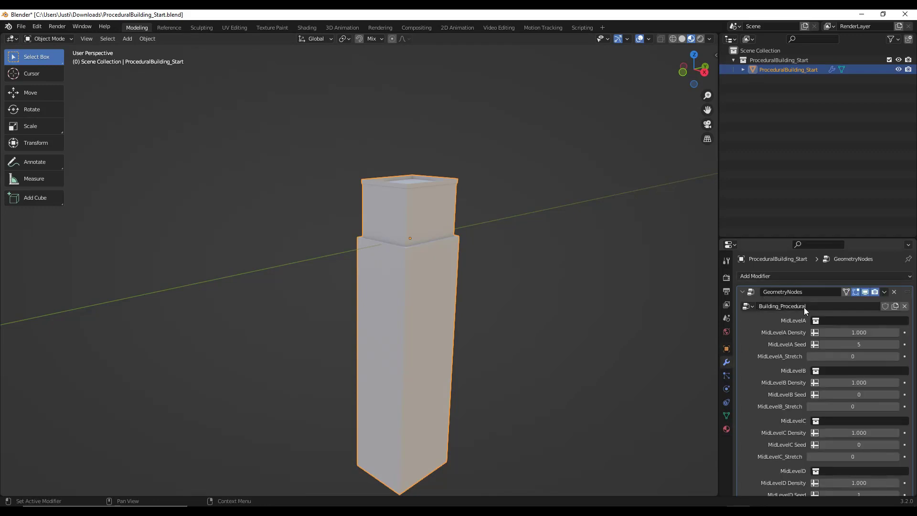
mouse_move(797, 329)
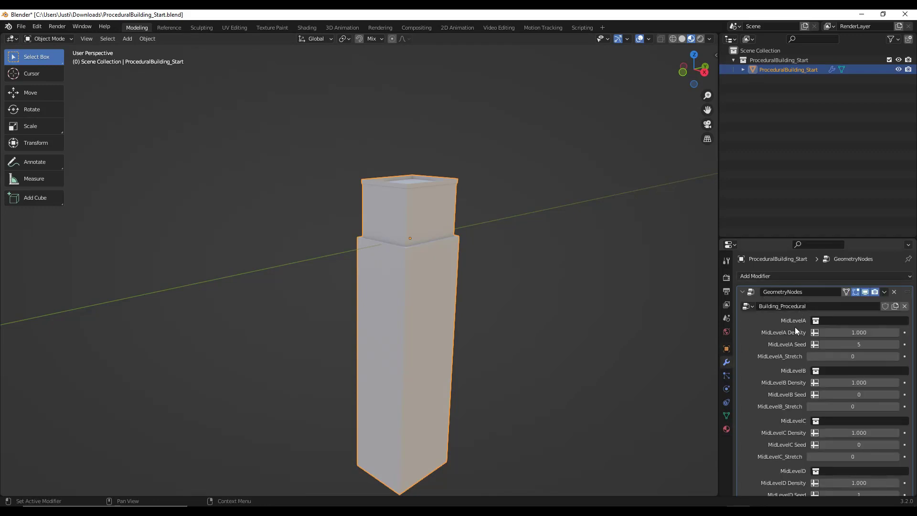
scroll("down", 3)
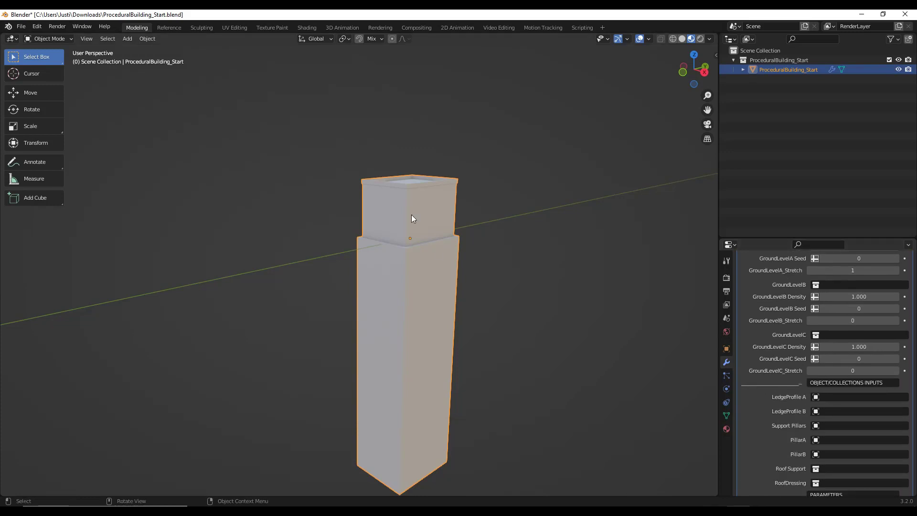
mouse_move(537, 318)
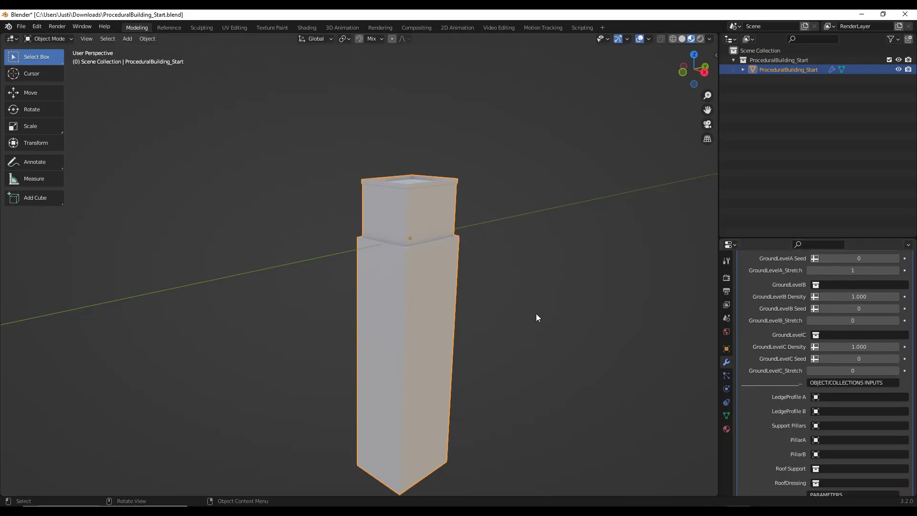
scroll("down", 3)
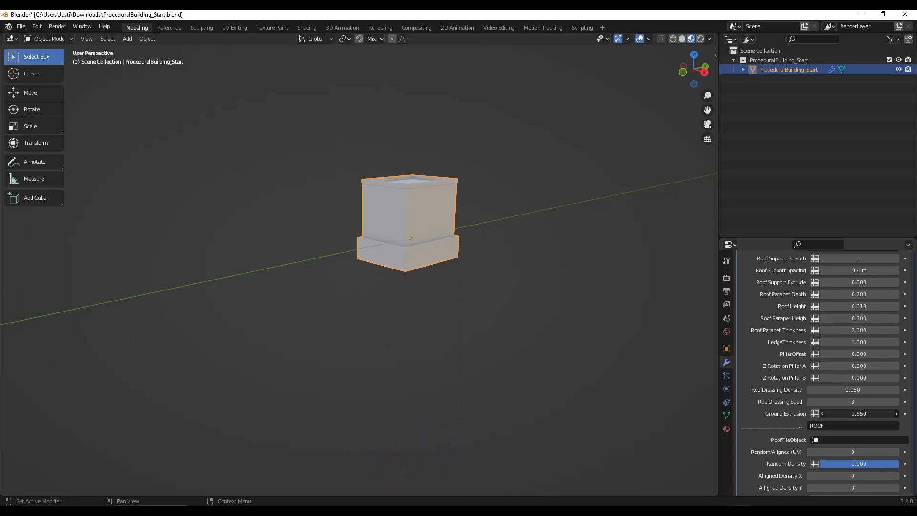
left_click_drag(866, 414, 831, 414)
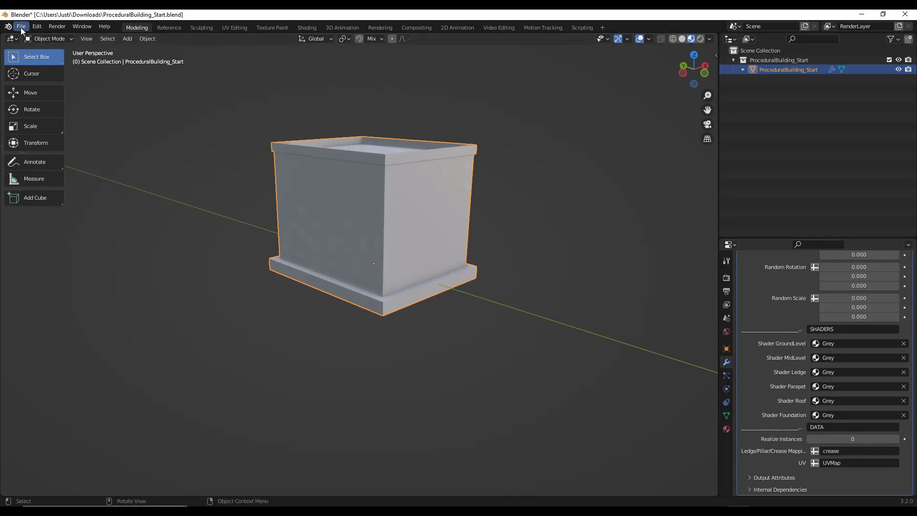
left_click(21, 27)
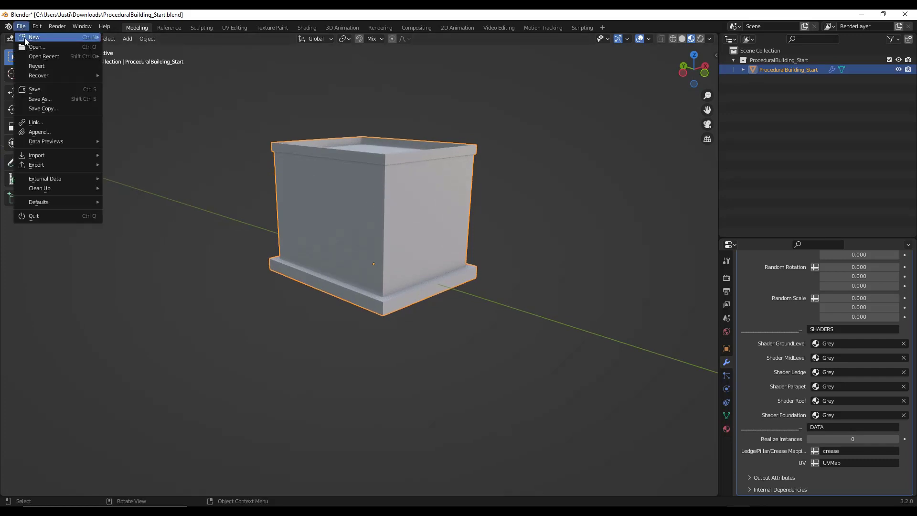
- Append all collections from JapaneseFarmHouse_Start.blend into the scene
left_click(39, 131)
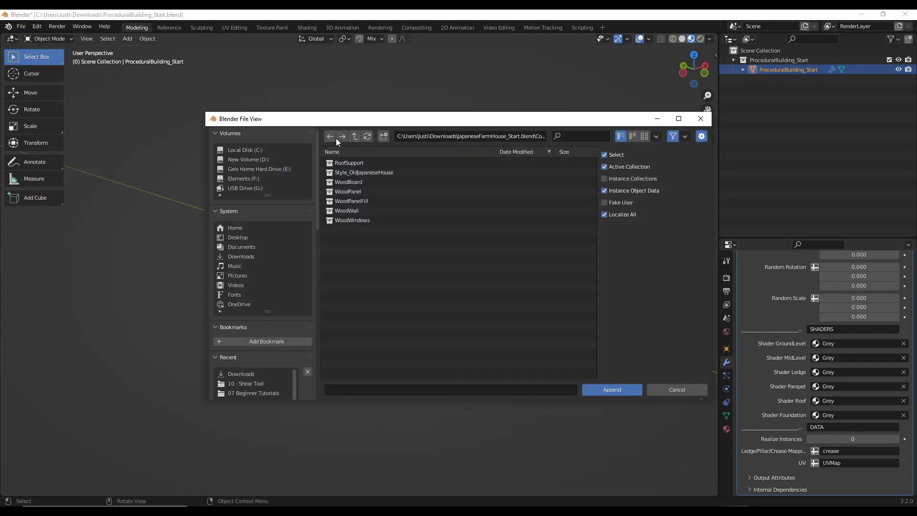
left_click(355, 136)
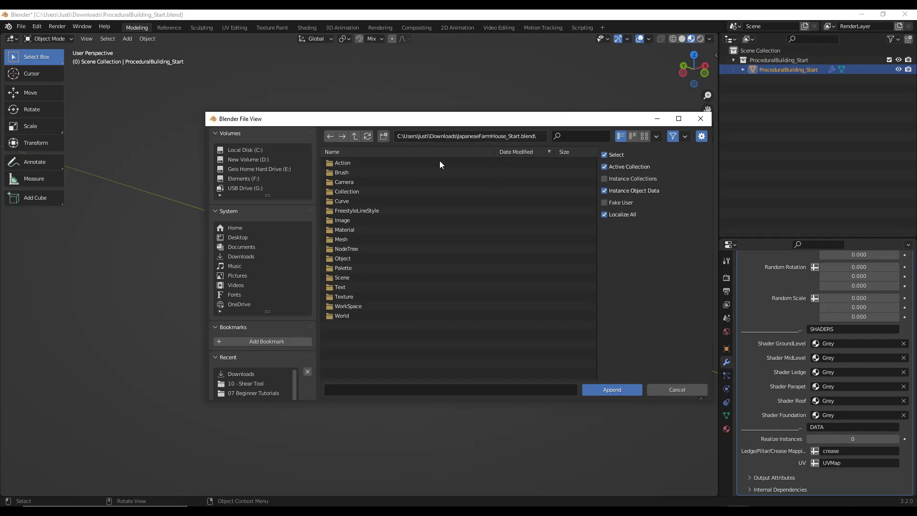
double_click(346, 191)
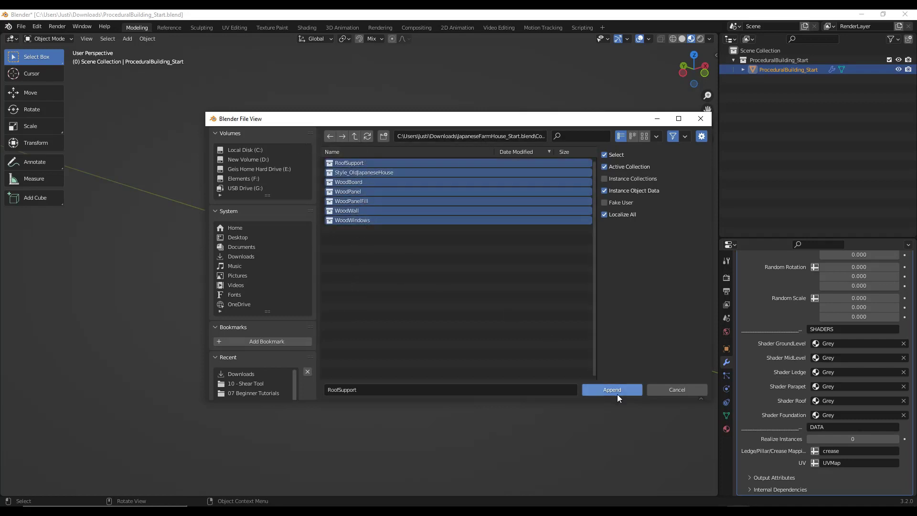
left_click(612, 390)
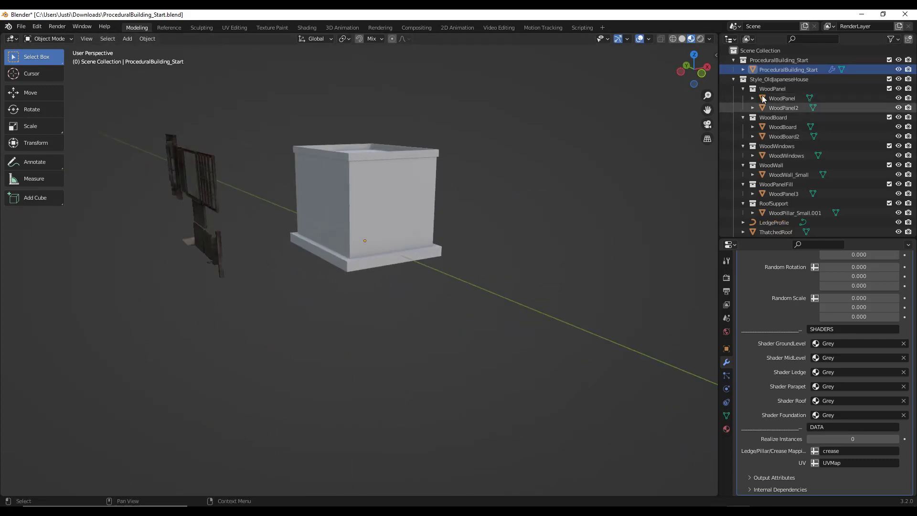
- Reselect the building block and re-enable the Geometry Nodes modifier's viewport display
left_click(734, 80)
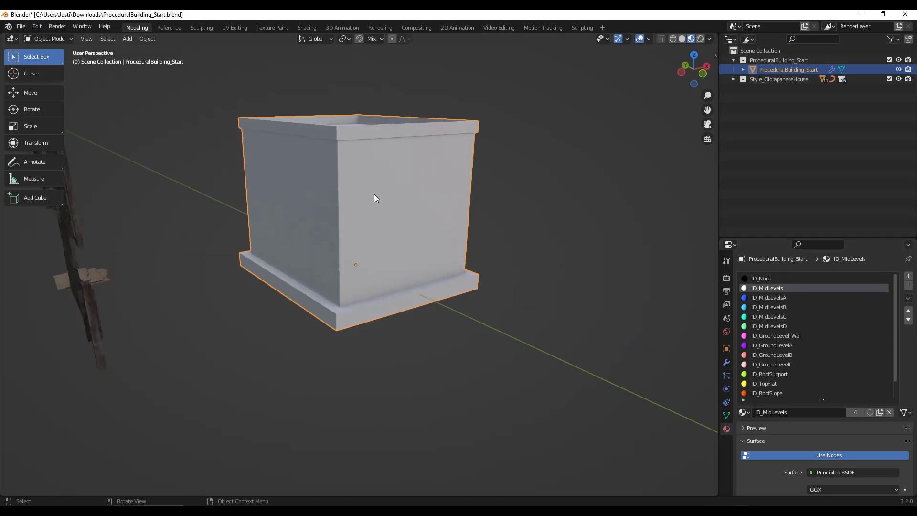
key("Tab")
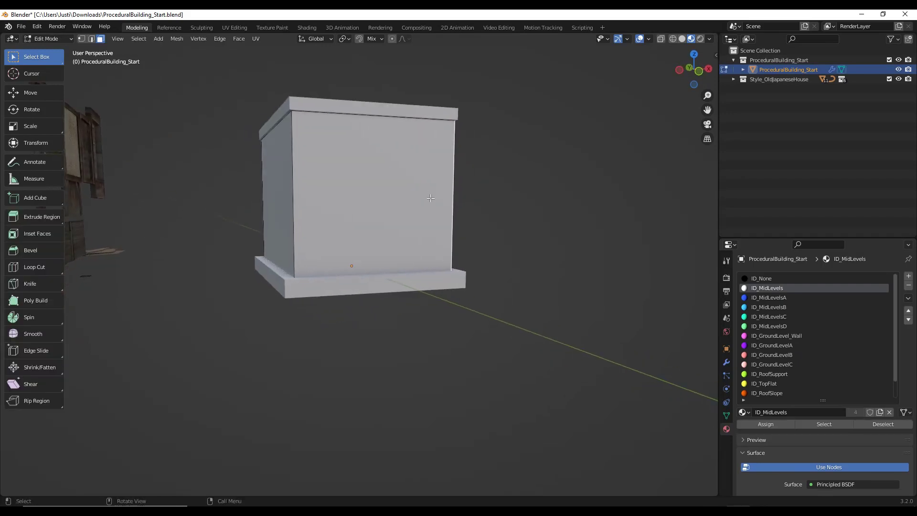
key("Tab")
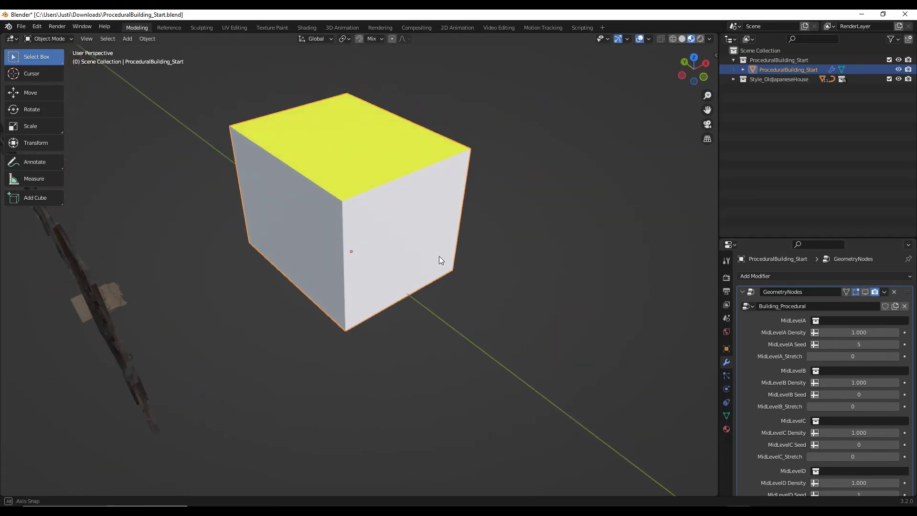
left_click_drag(439, 260, 419, 245)
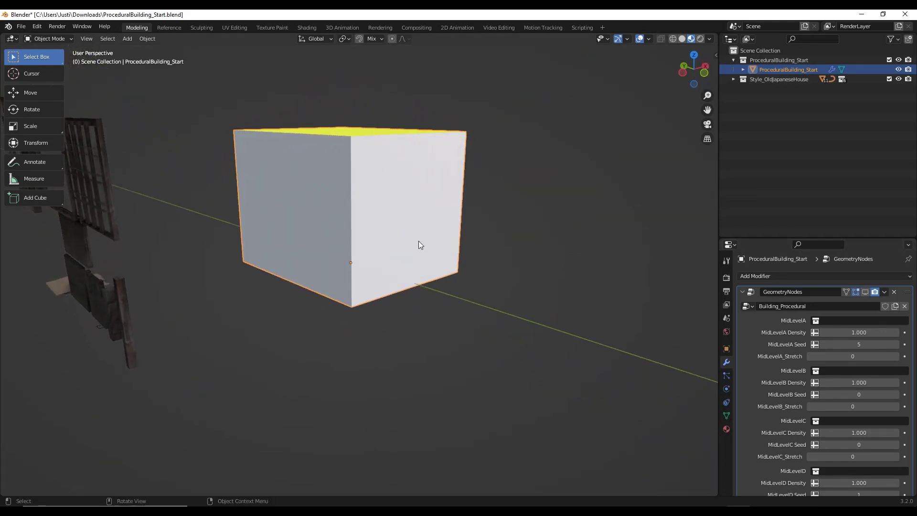
left_click(866, 293)
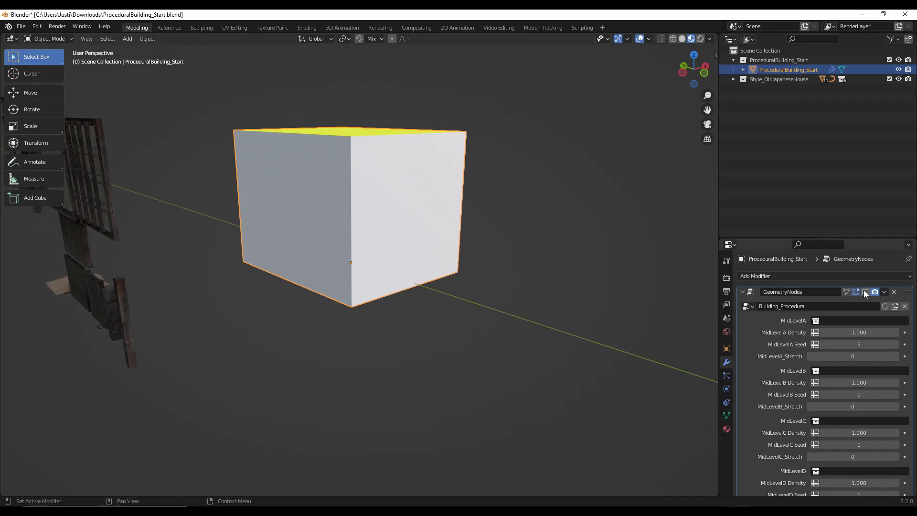
mouse_move(866, 293)
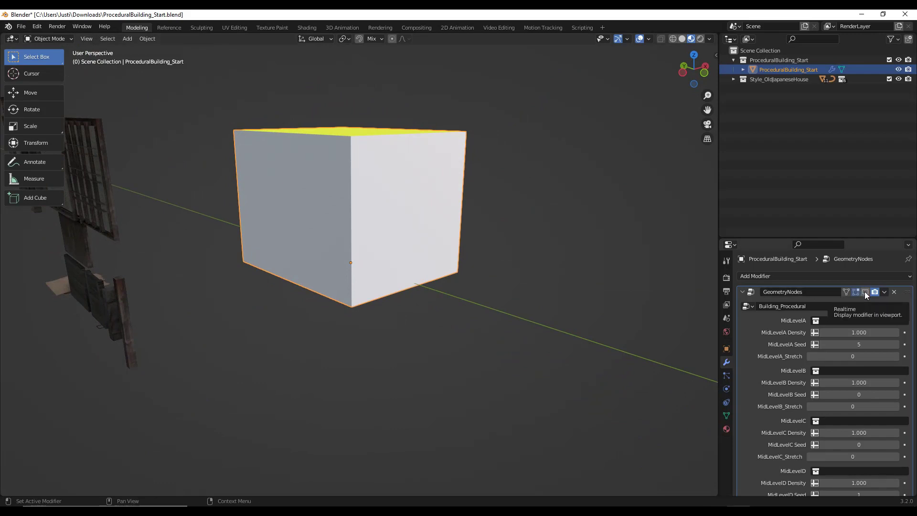
left_click(866, 292)
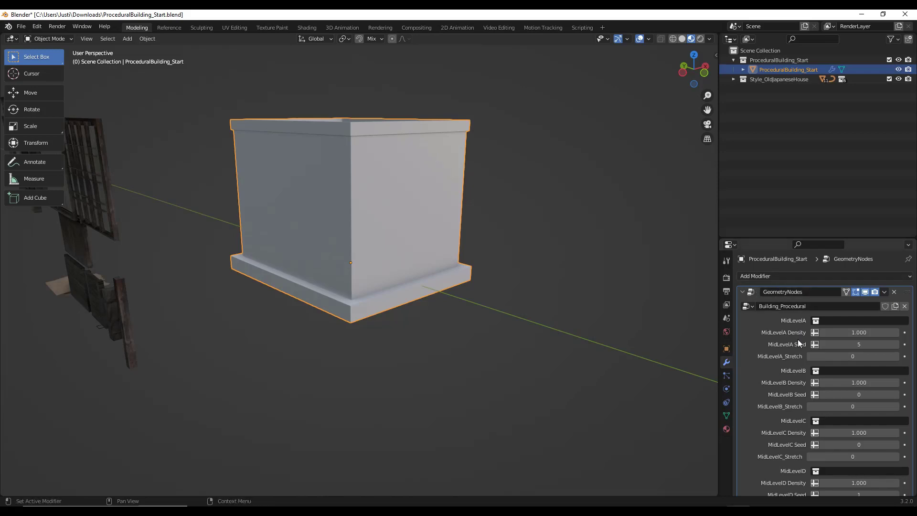
- Assign an appended farmhouse plaster material to the Shader MidLevel input
scroll("down", 3)
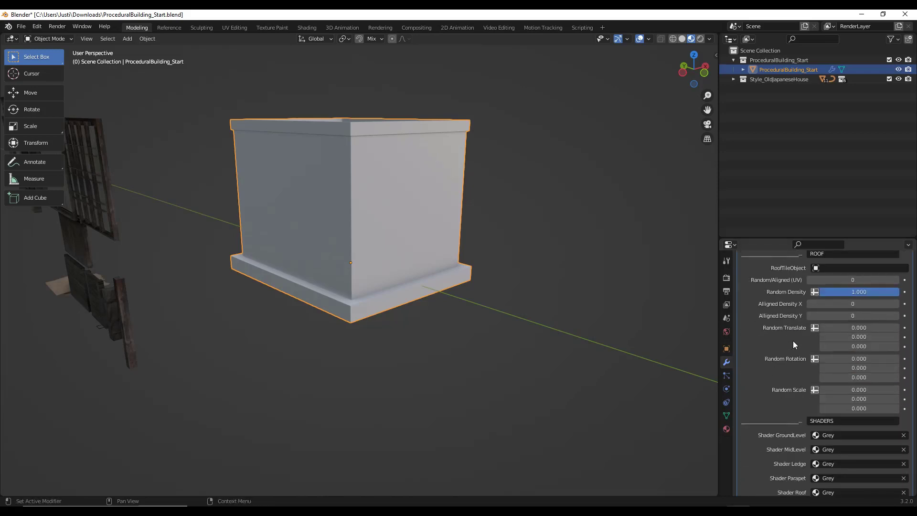
scroll("down", 3)
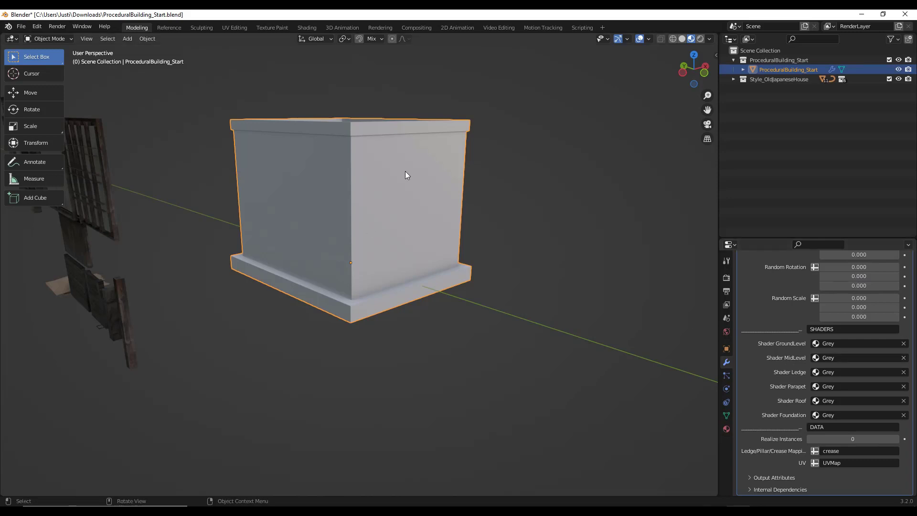
mouse_move(388, 216)
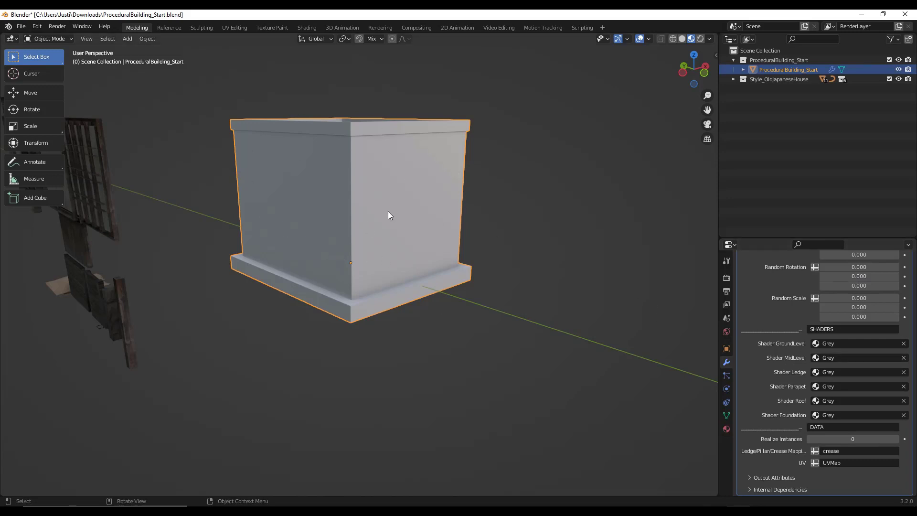
left_click(859, 357)
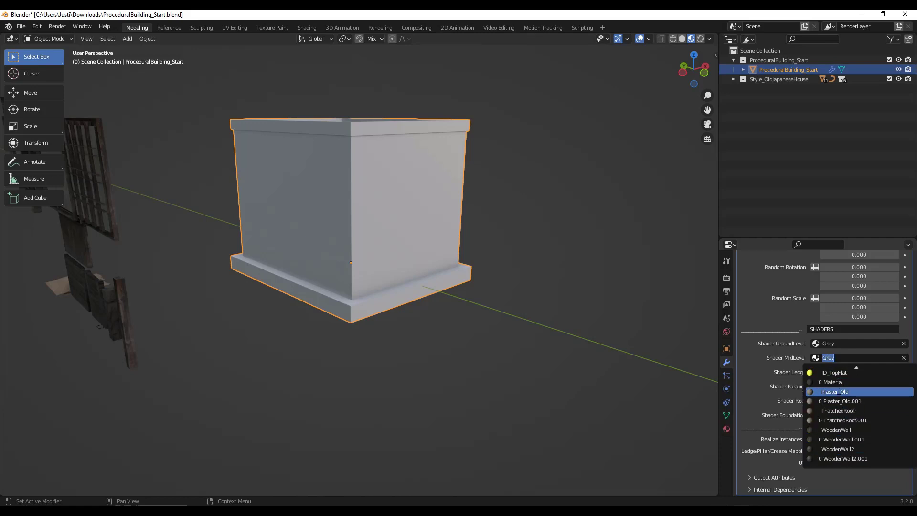
left_click(836, 392)
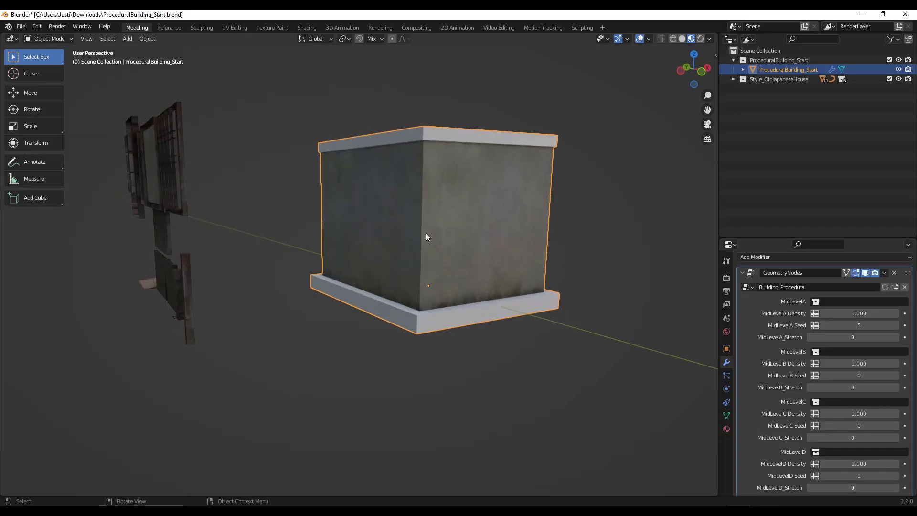
- Keep material preview shading and check the wall faces use the ID_MidLevelsA slot
key("z")
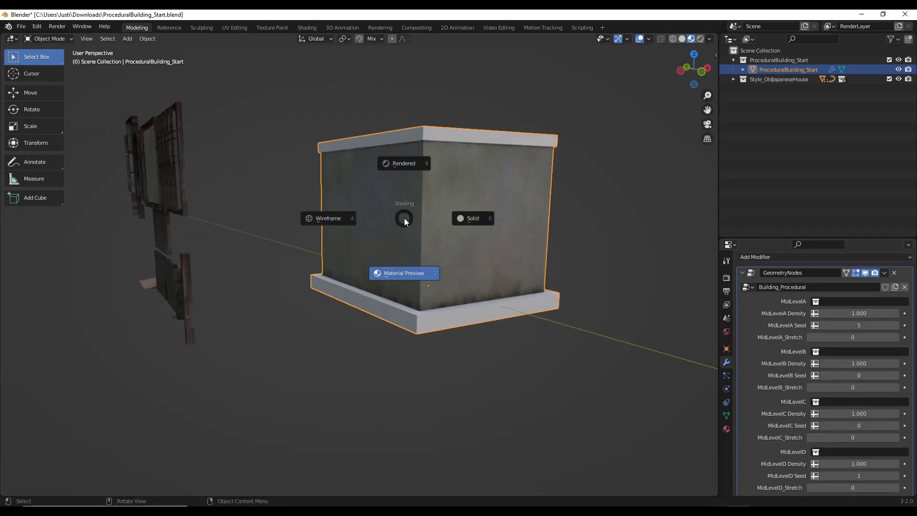
left_click(328, 218)
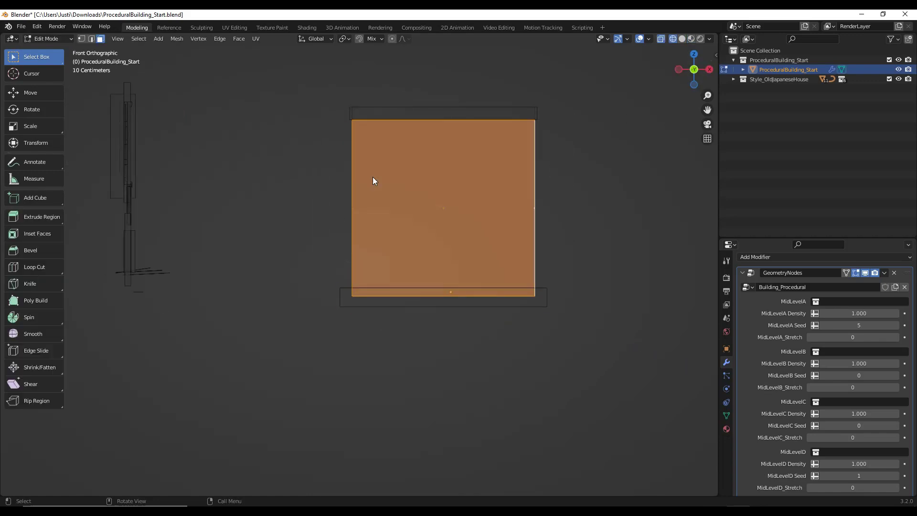
mouse_move(730, 436)
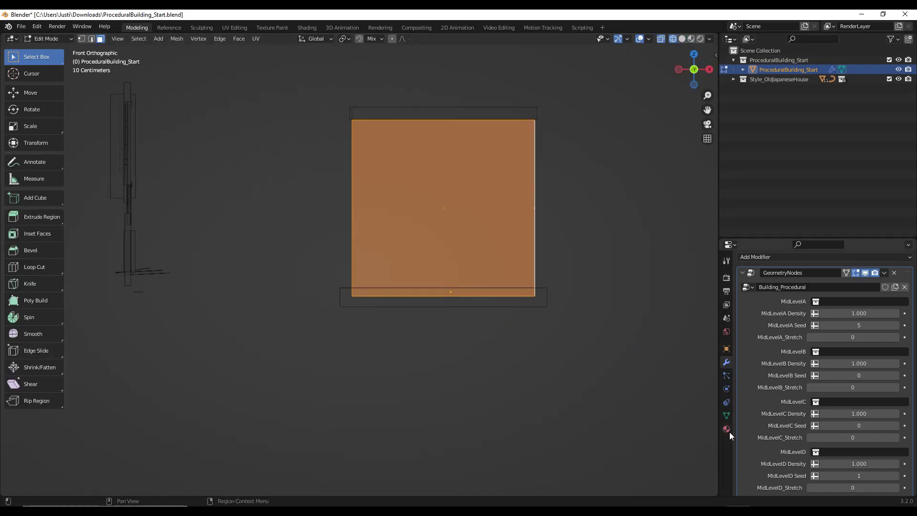
left_click(726, 429)
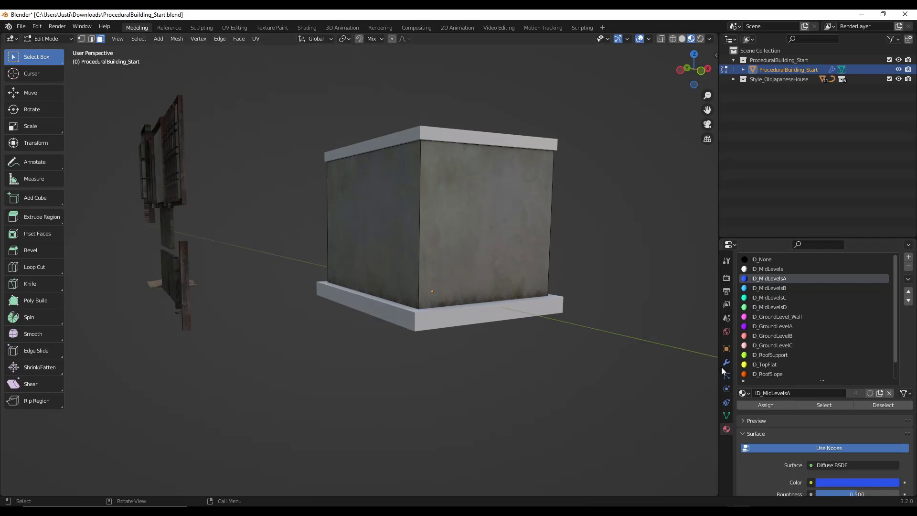
left_click(726, 363)
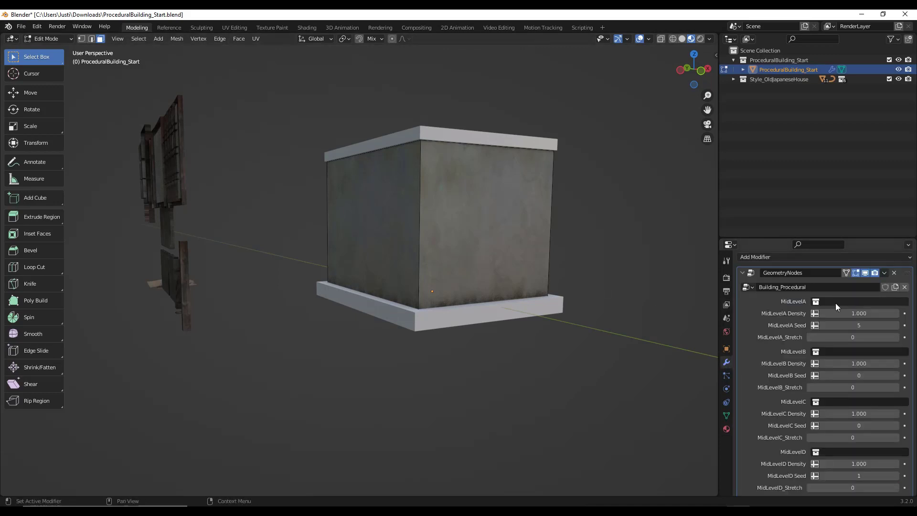
mouse_move(847, 309)
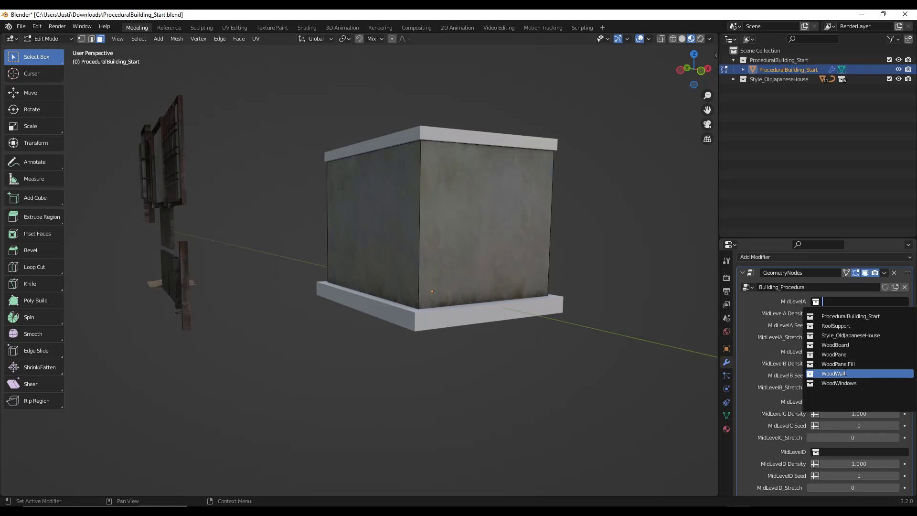
- Set MidLevelA to WoodWall with seed 30, then swap it to the WoodPanel collection
left_click(834, 373)
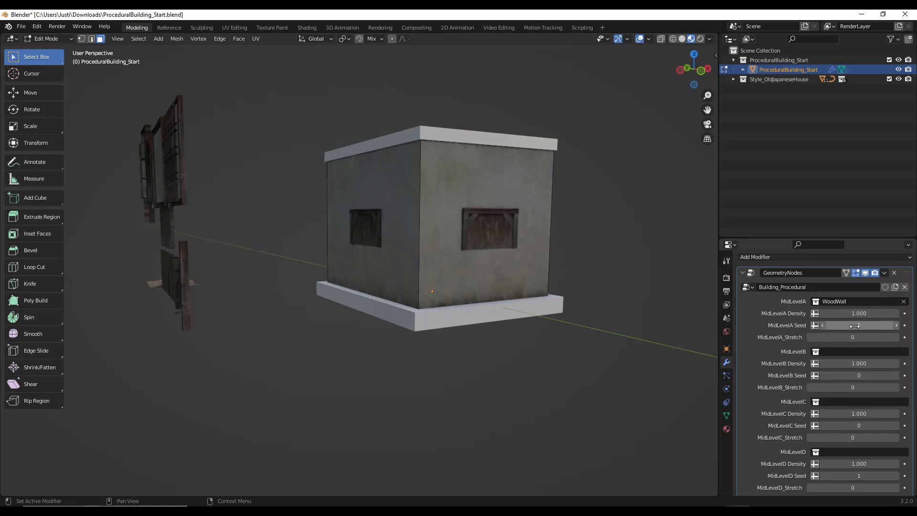
left_click_drag(859, 325, 831, 325)
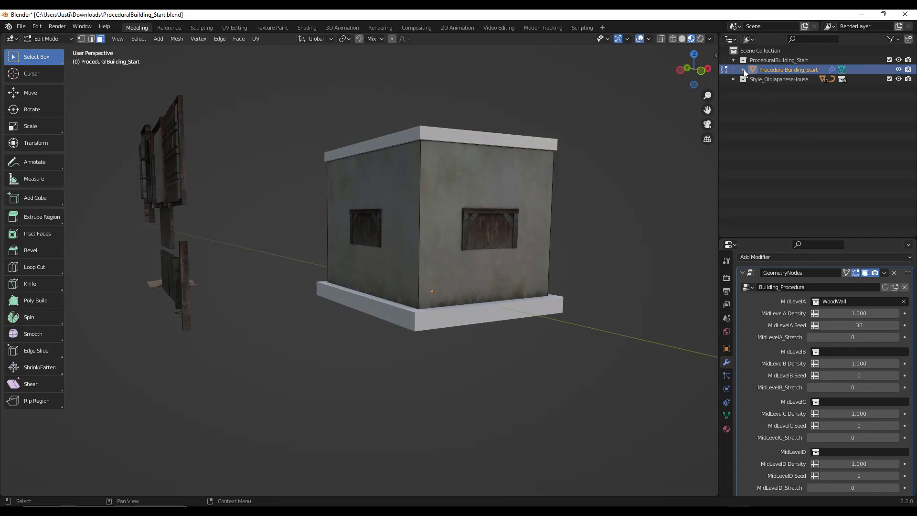
left_click(734, 80)
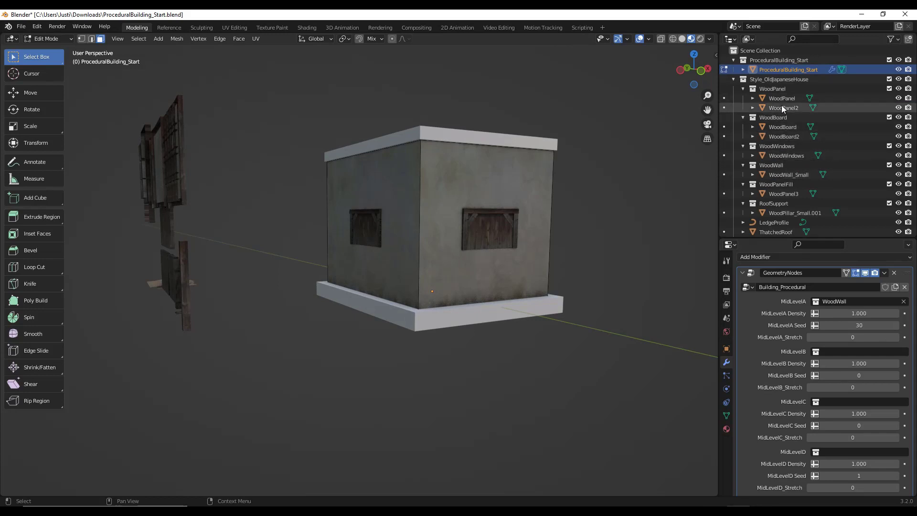
left_click(856, 301)
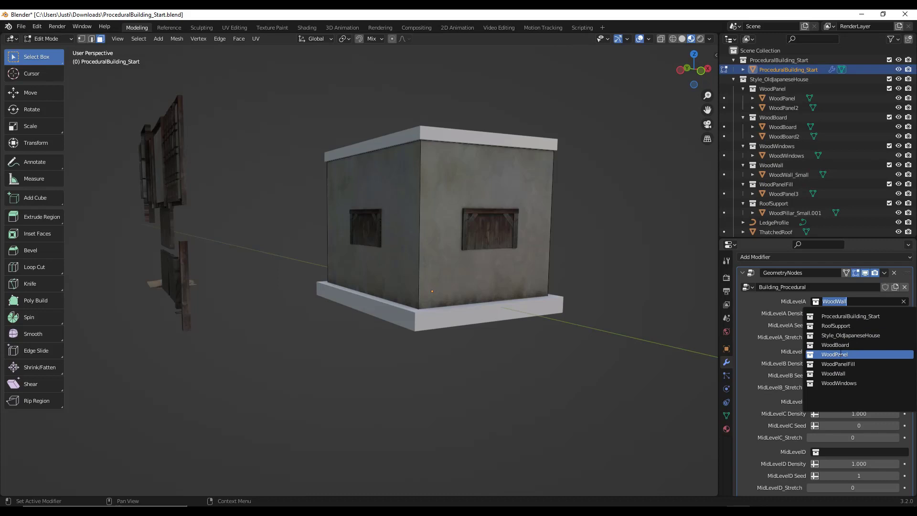
left_click(835, 354)
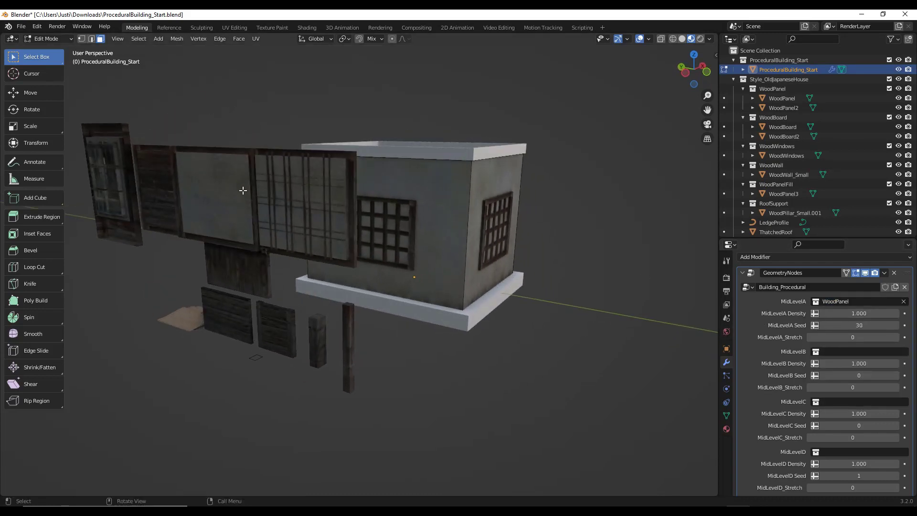
- Inspect a WoodPanel2 piece, reselect the building and vary the MidLevelA seed toward 106
left_click(782, 97)
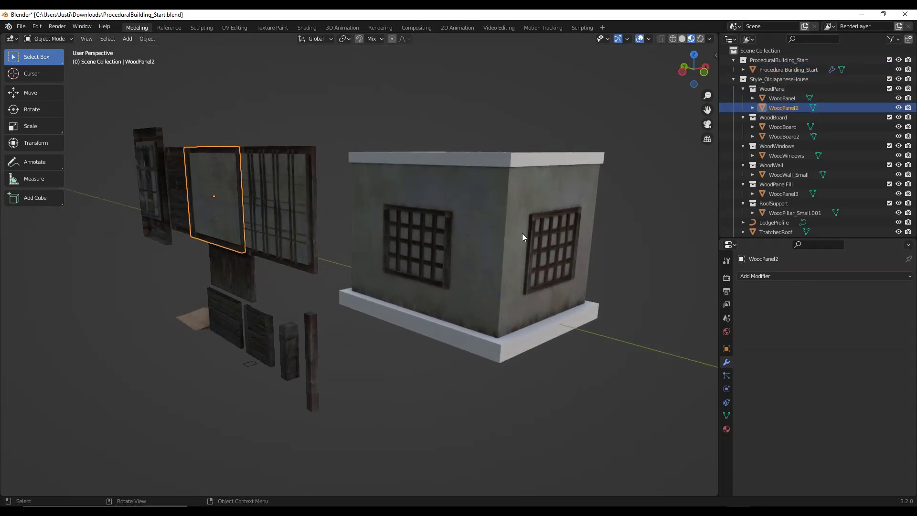
left_click(789, 68)
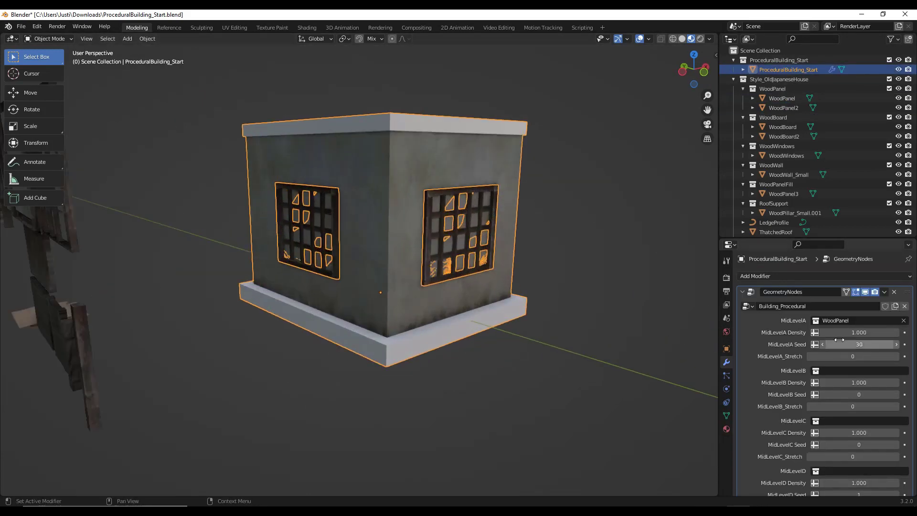
left_click_drag(859, 344, 872, 344)
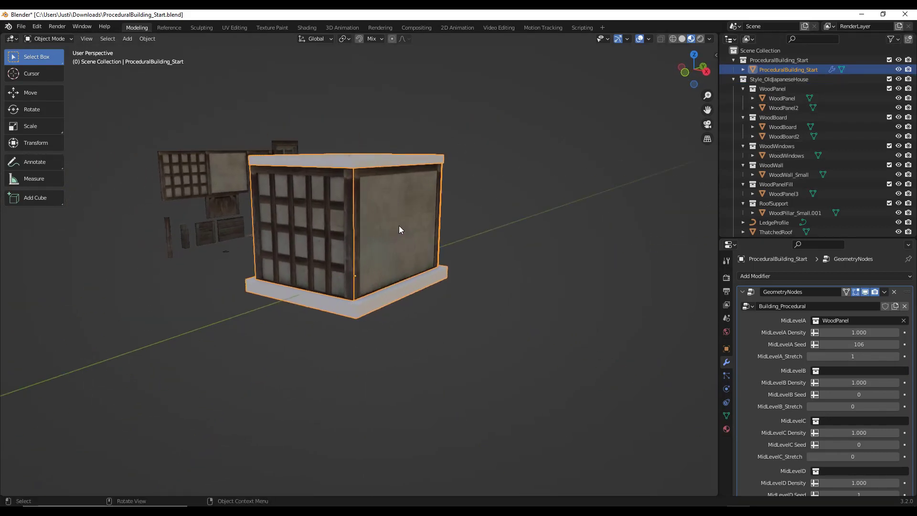
- Extrude the mesh into a two-storey zigzag block and nudge the MidLevelA seed to 76
key("Tab")
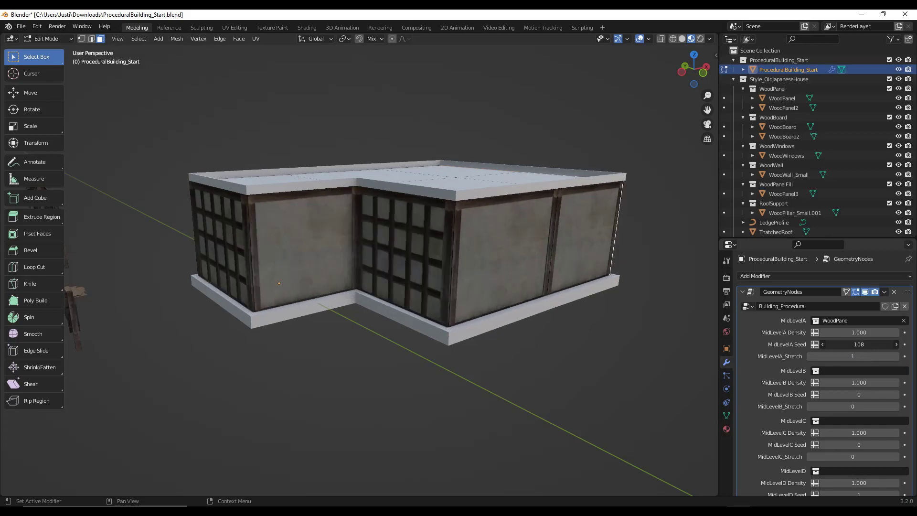
left_click(896, 344)
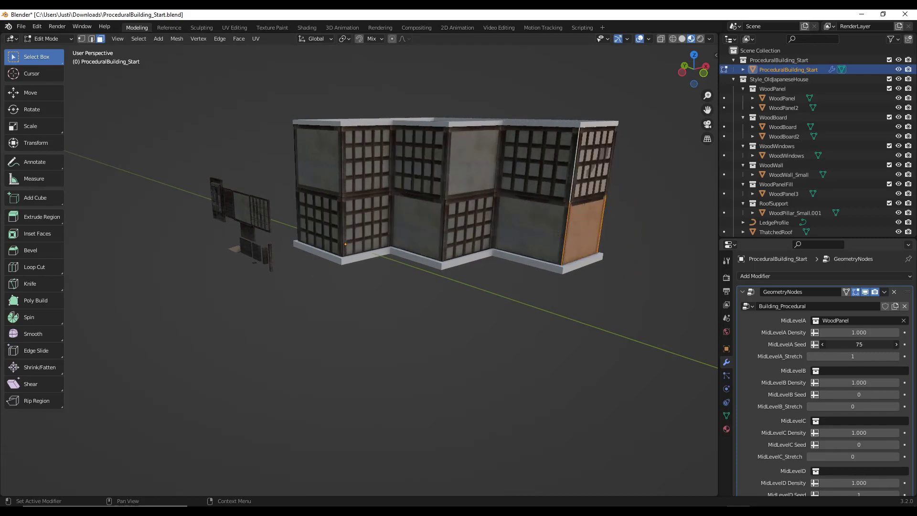
left_click(896, 344)
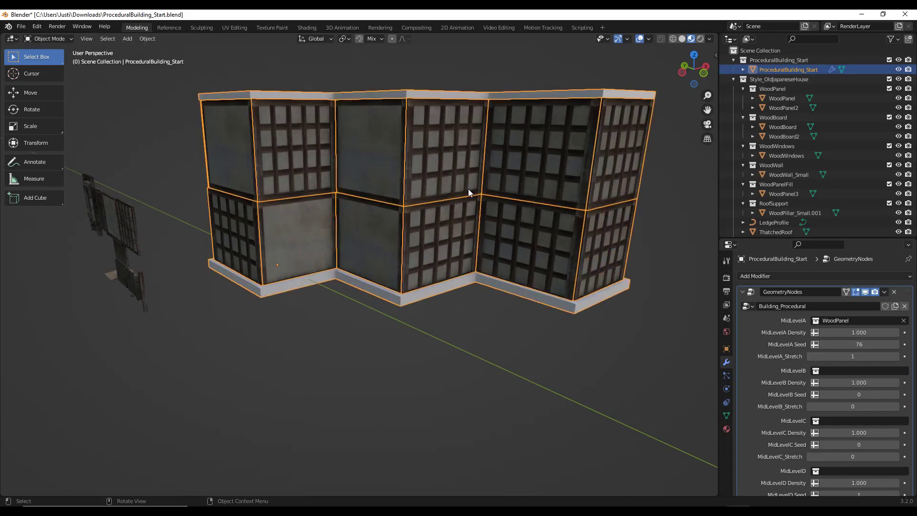
mouse_move(394, 157)
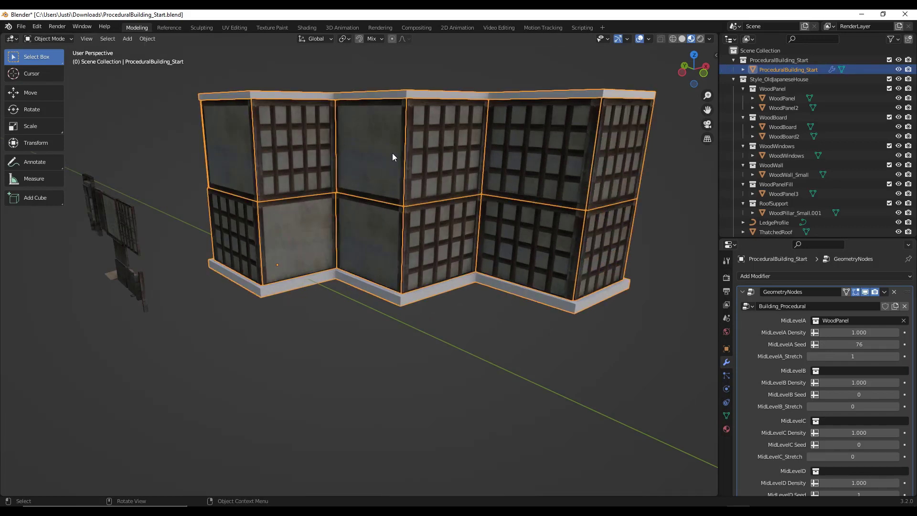
mouse_move(377, 168)
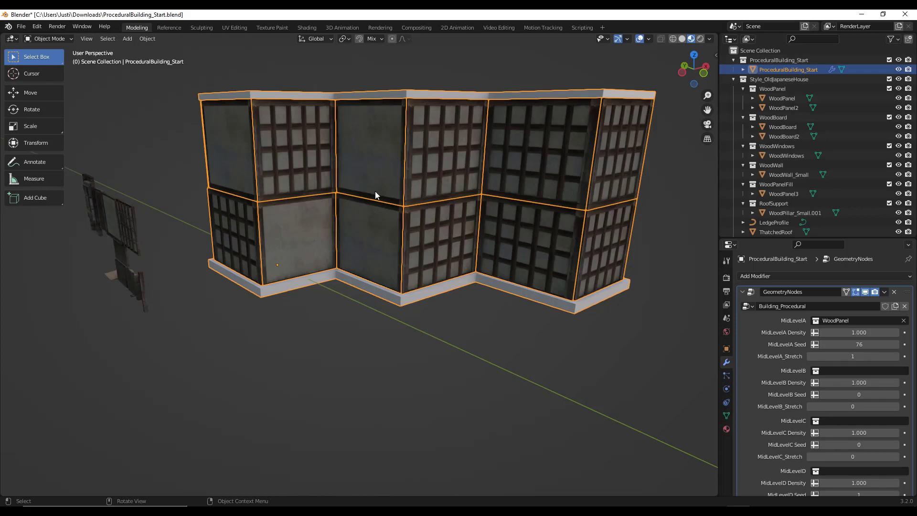
- Assign the ID_MidLevelsB material ID to the selected middle wall faces in Edit Mode
key("Tab")
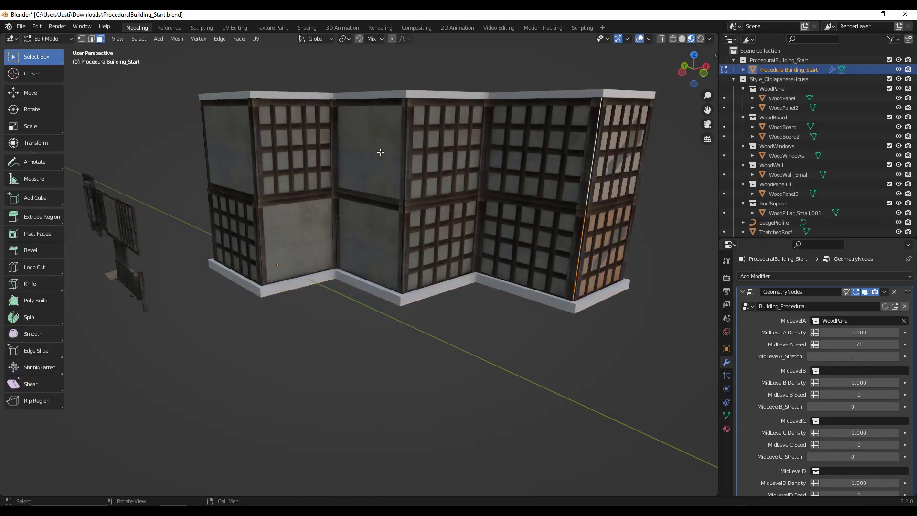
left_click(372, 161)
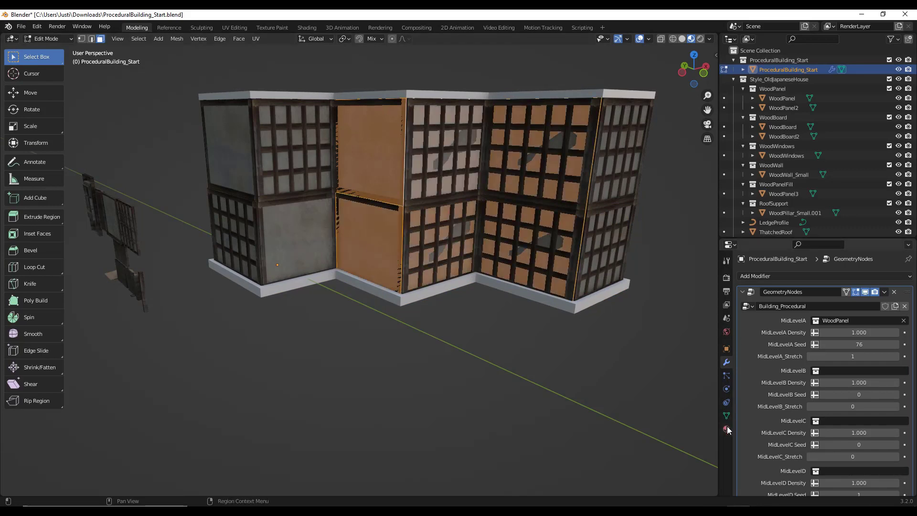
left_click(727, 429)
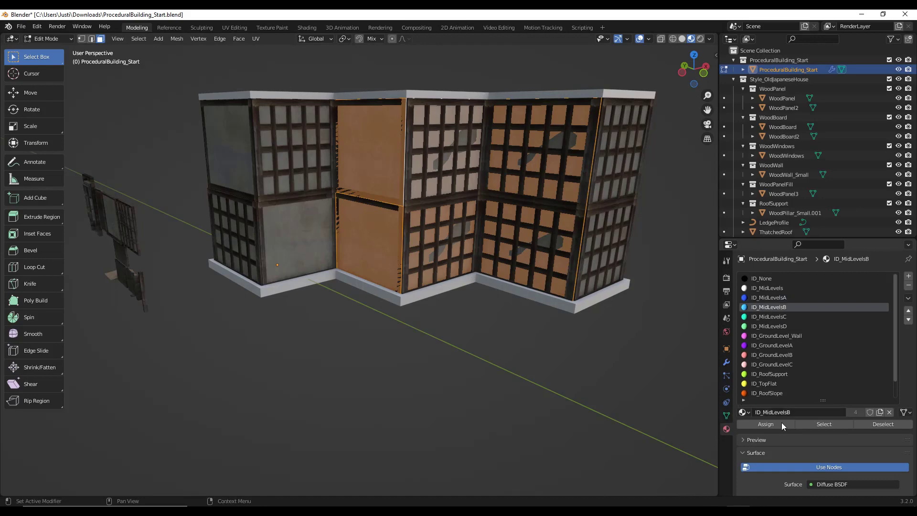
key("Tab")
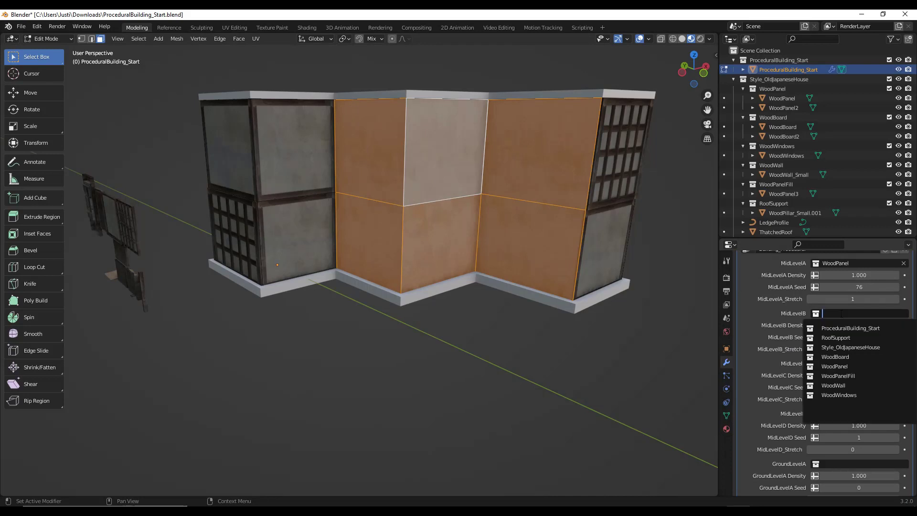
- Fill MidLevelB with the WoodWindows collection at Seed 19 in the modifier
left_click(839, 394)
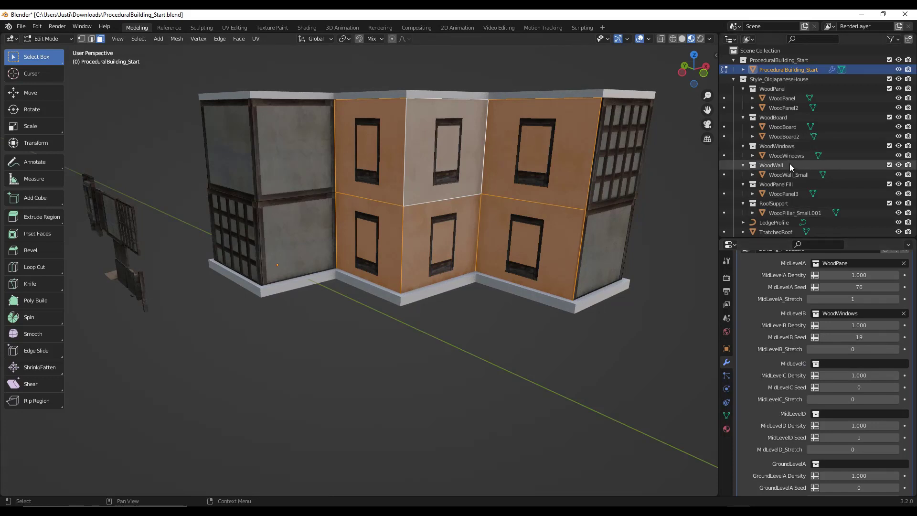
mouse_move(474, 169)
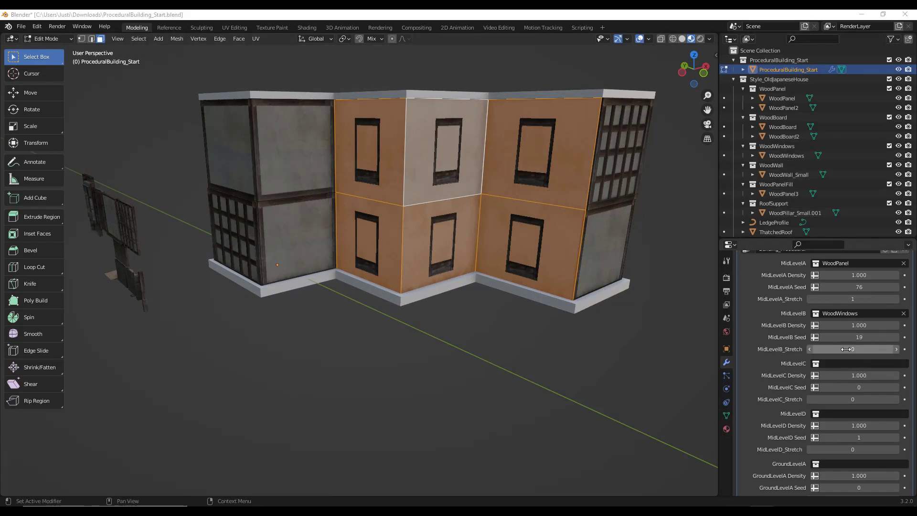
left_click(852, 350)
type("1")
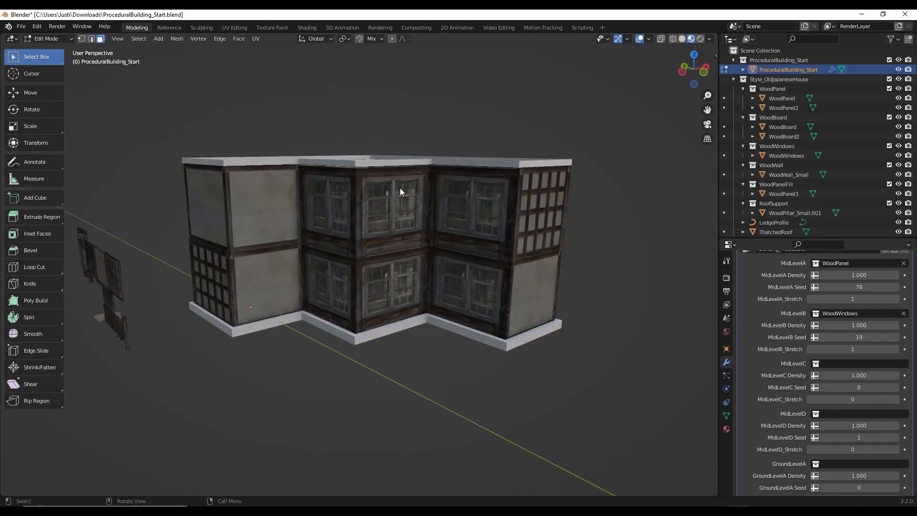
- Subdivide the middle wall faces so WoodWindows places more, narrower window bays
left_click(33, 350)
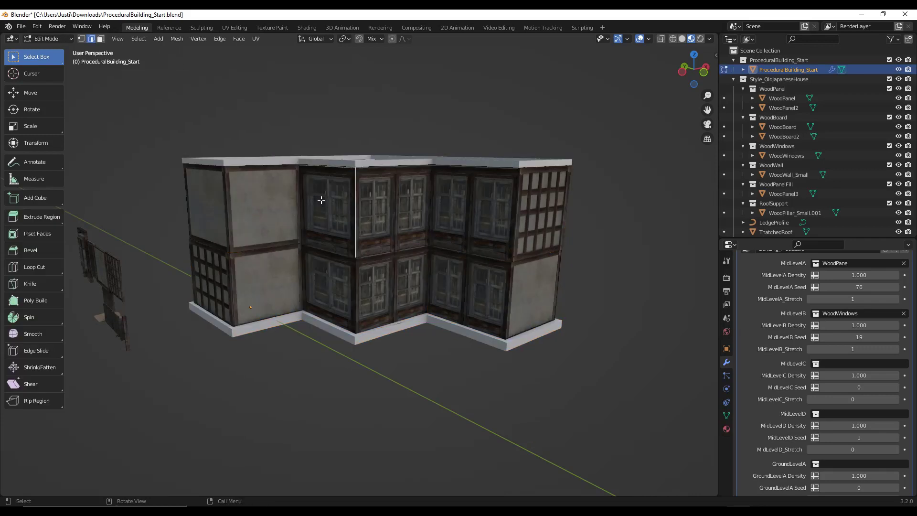
left_click(30, 350)
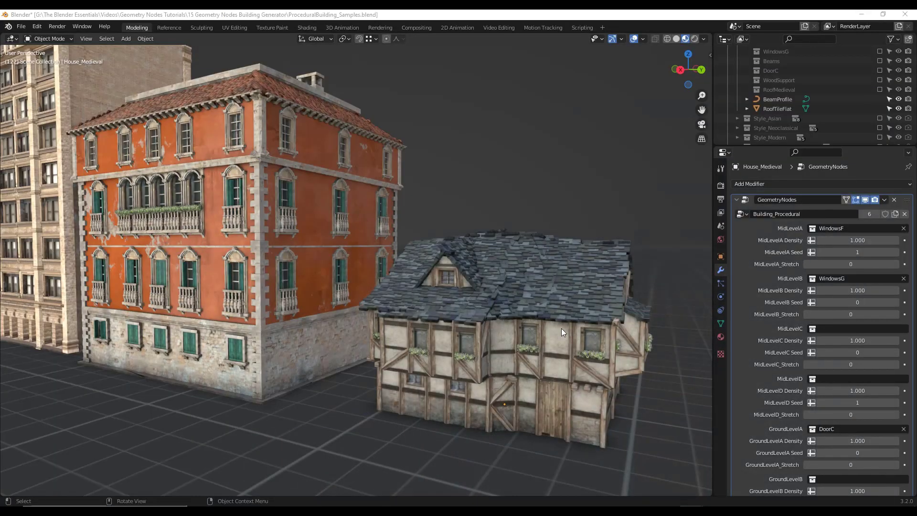
- Orbit in on House_Medieval's upper storey and scroll the modifier to its roof parameters
left_click_drag(562, 333, 488, 342)
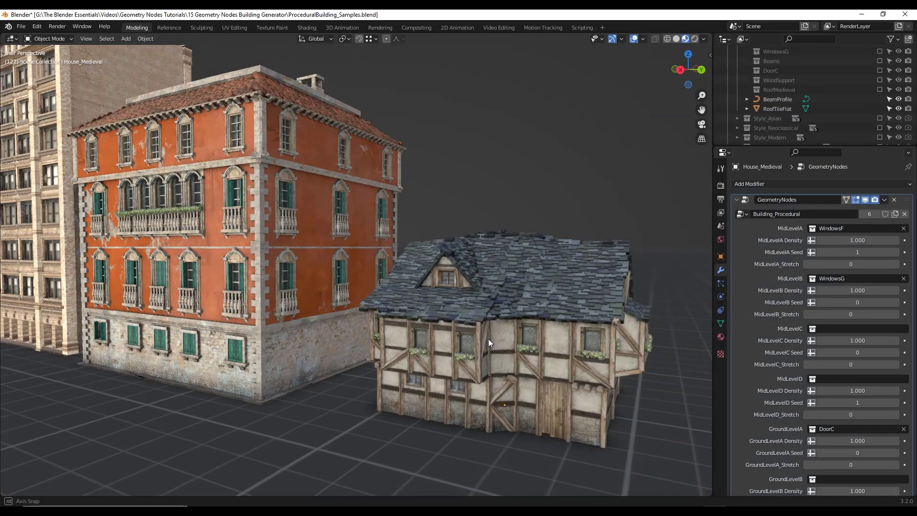
left_click_drag(488, 343, 620, 347)
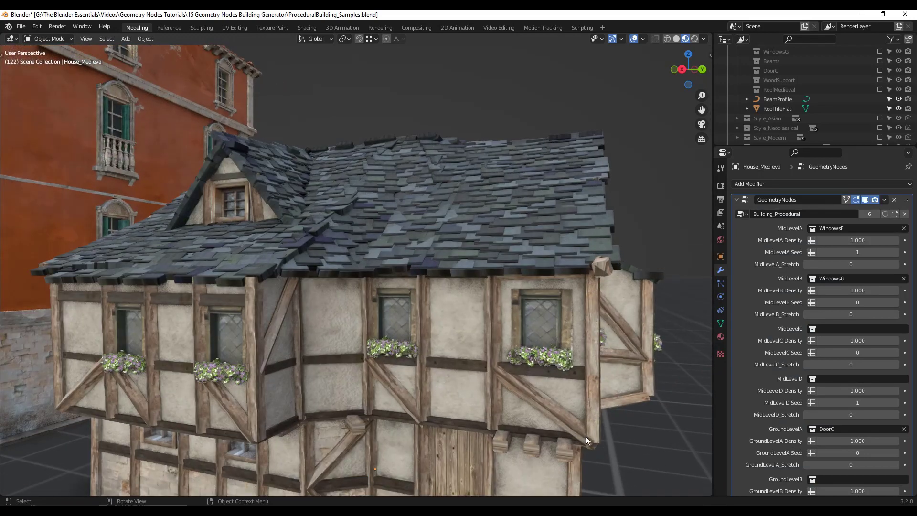
scroll("down", 3)
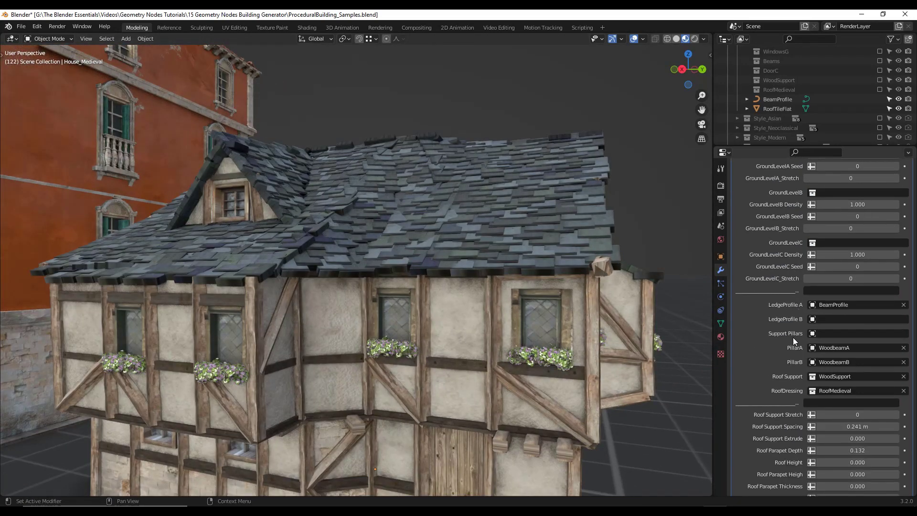